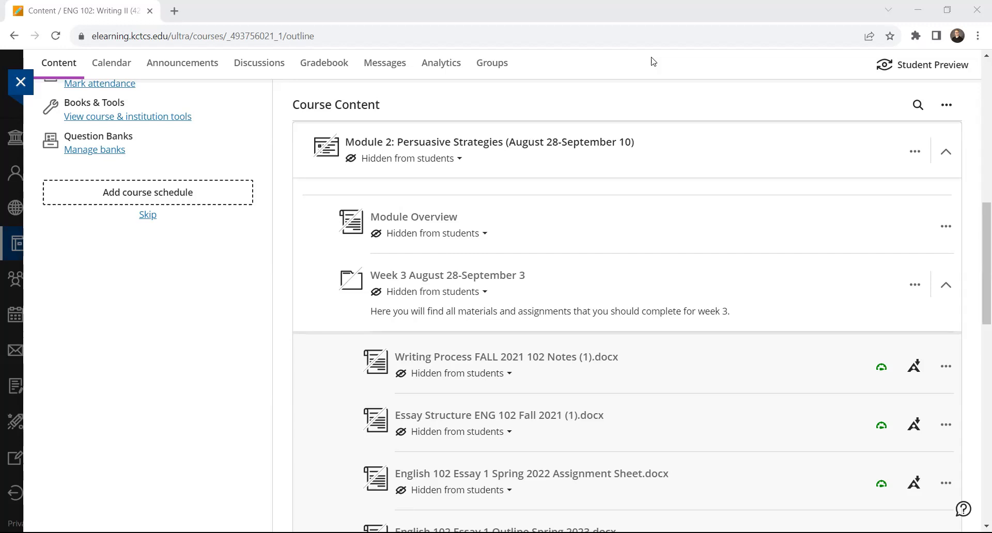
mouse_move(573, 5)
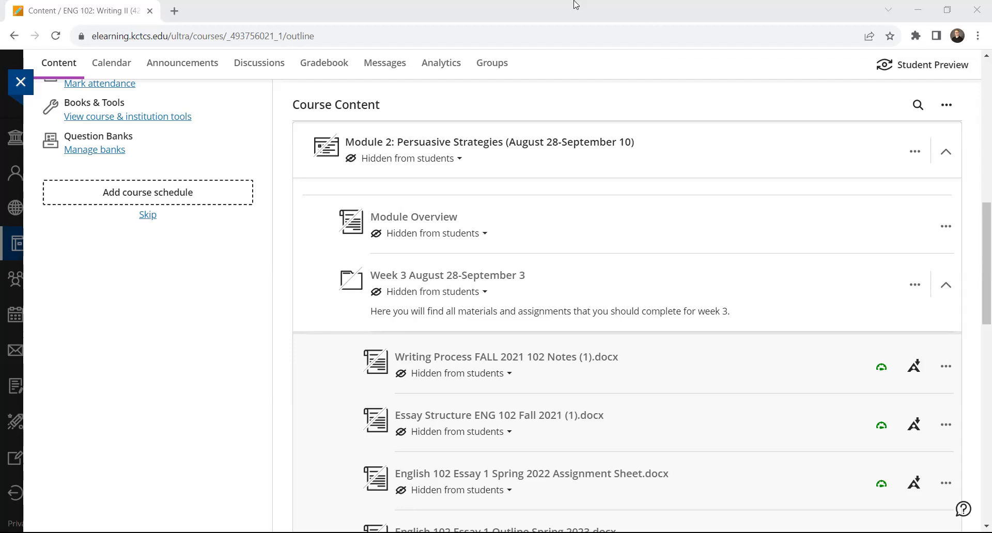
Open the Module Overview document under Module 2: Persuasive Strategies.
left_click(414, 216)
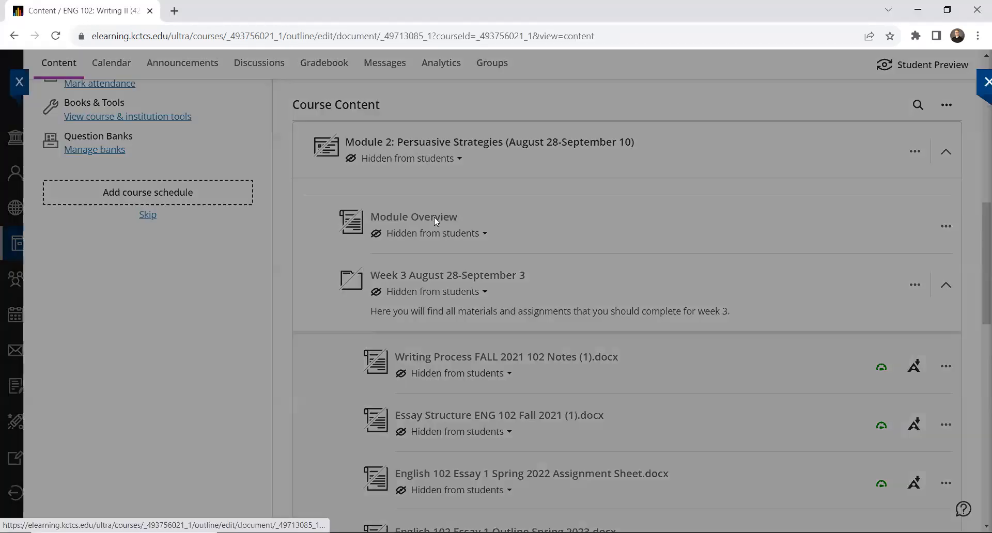
Scroll through the Module 2 Persuasive Strategies overview document to review it.
left_click(414, 216)
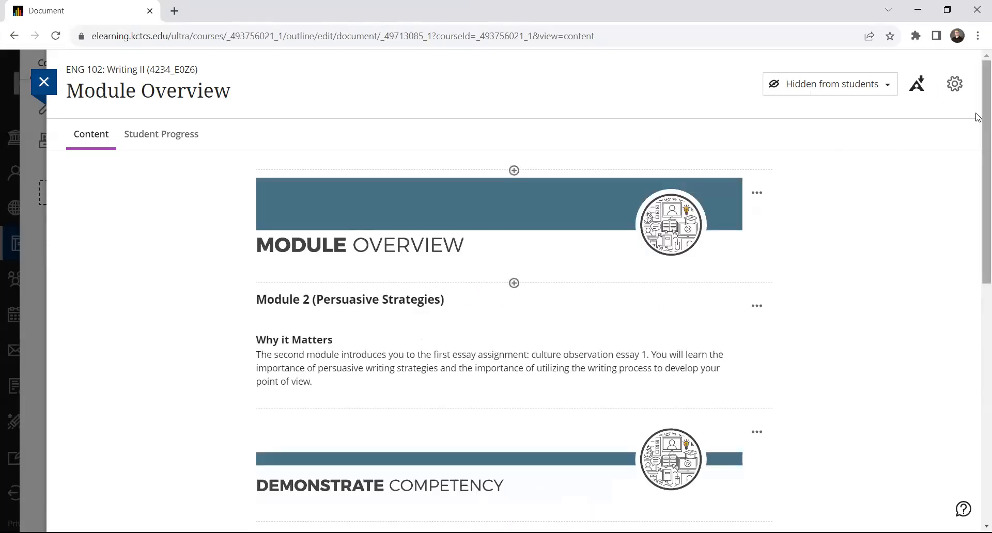
scroll("down", 3)
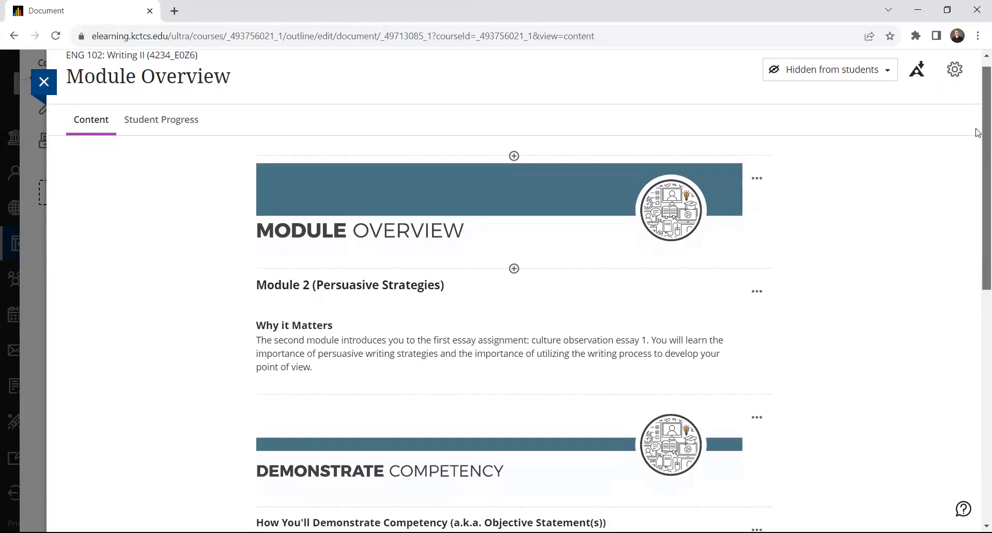
scroll("down", 3)
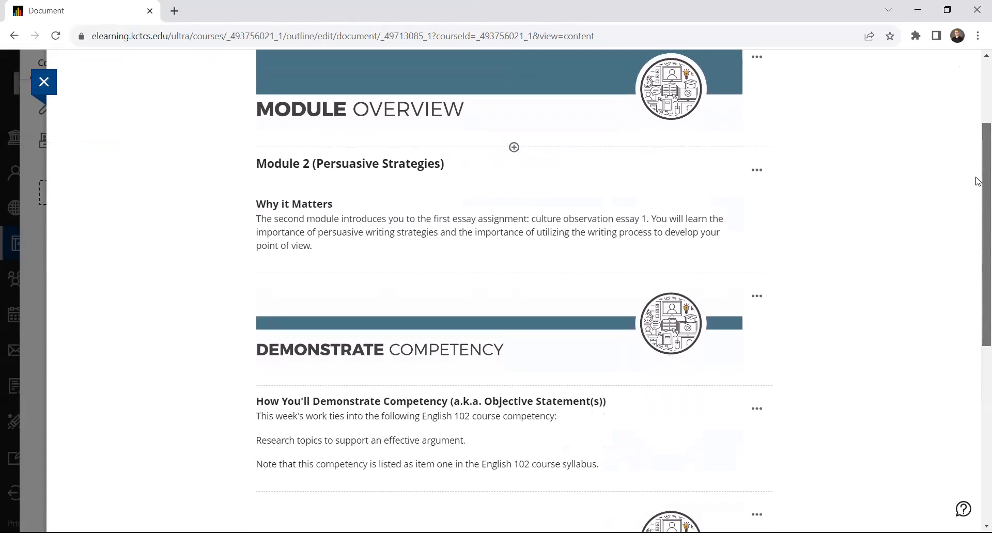
scroll("down", 3)
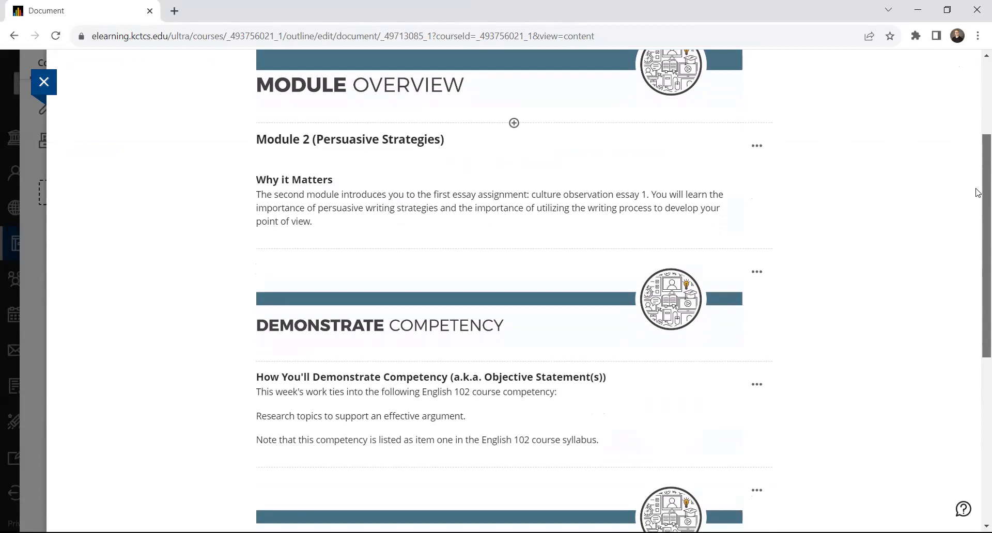
scroll("down", 3)
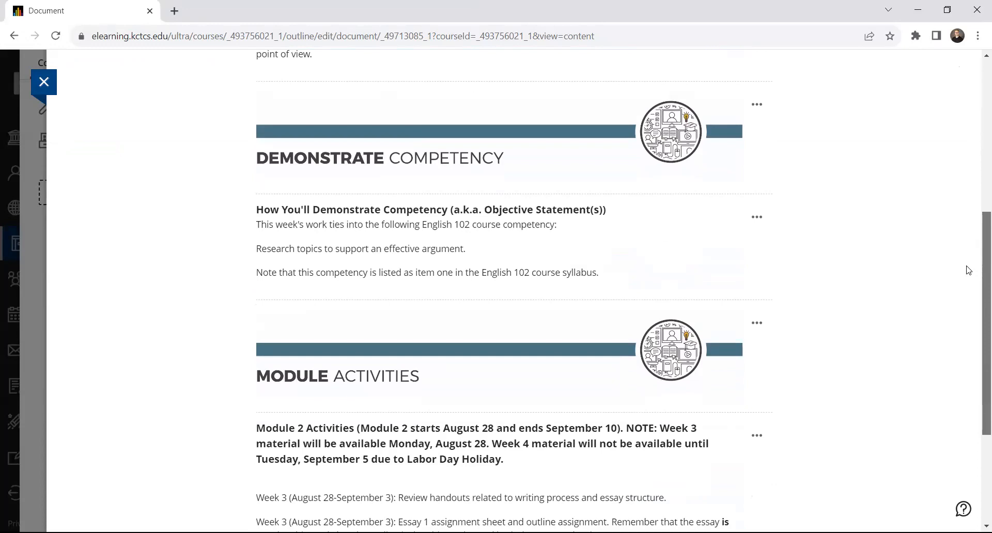
scroll("down", 3)
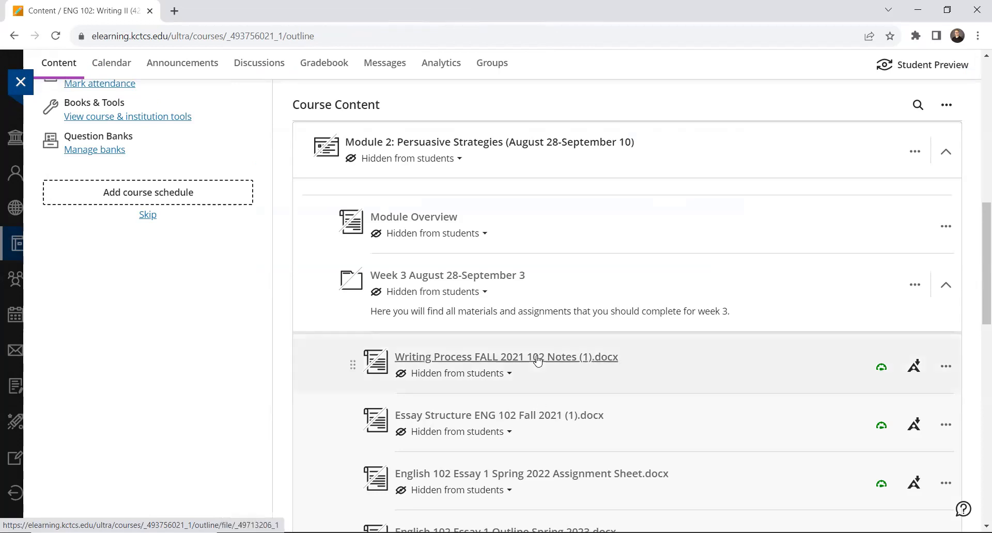
Read the enlarged Writing Process FALL 2021 102 Notes preview, then close it.
left_click(505, 356)
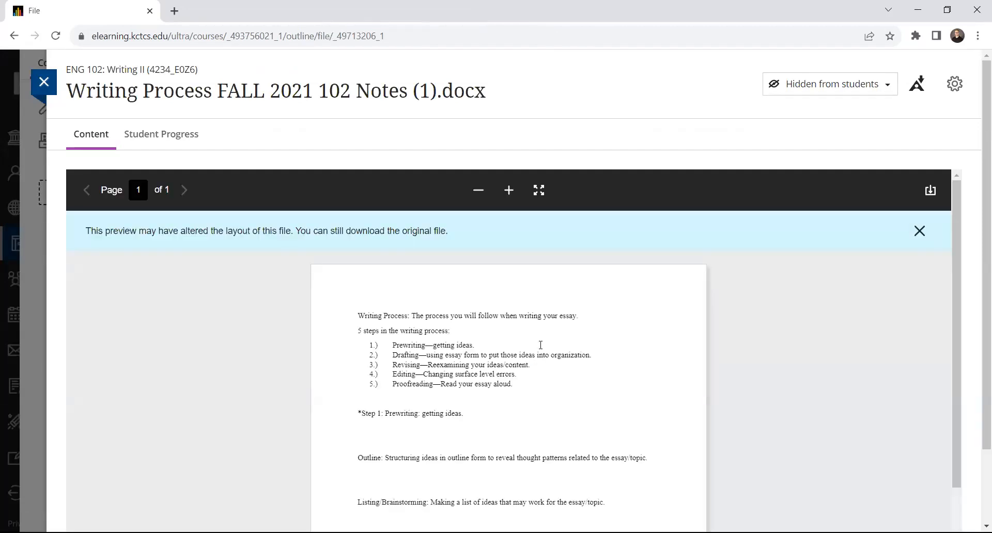
left_click(508, 190)
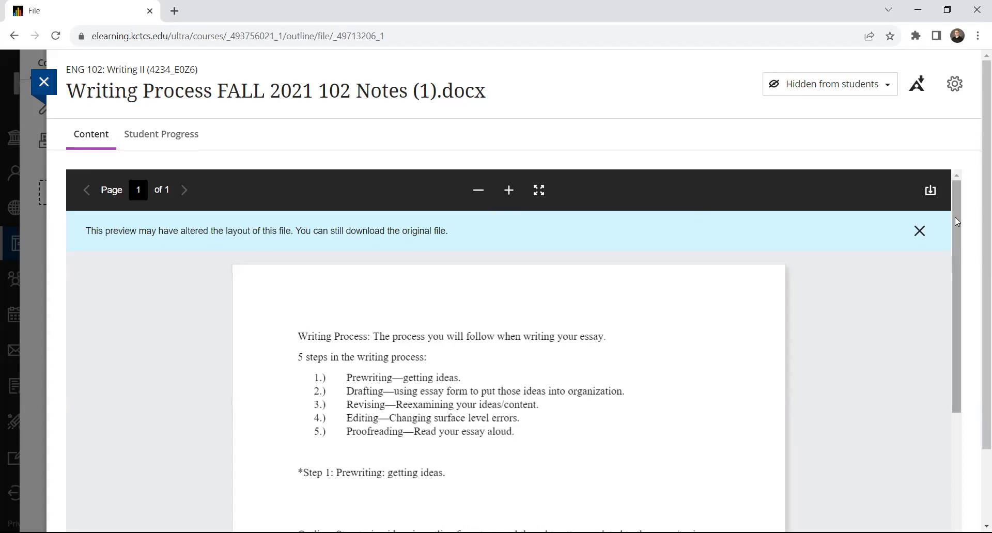
scroll("down", 3)
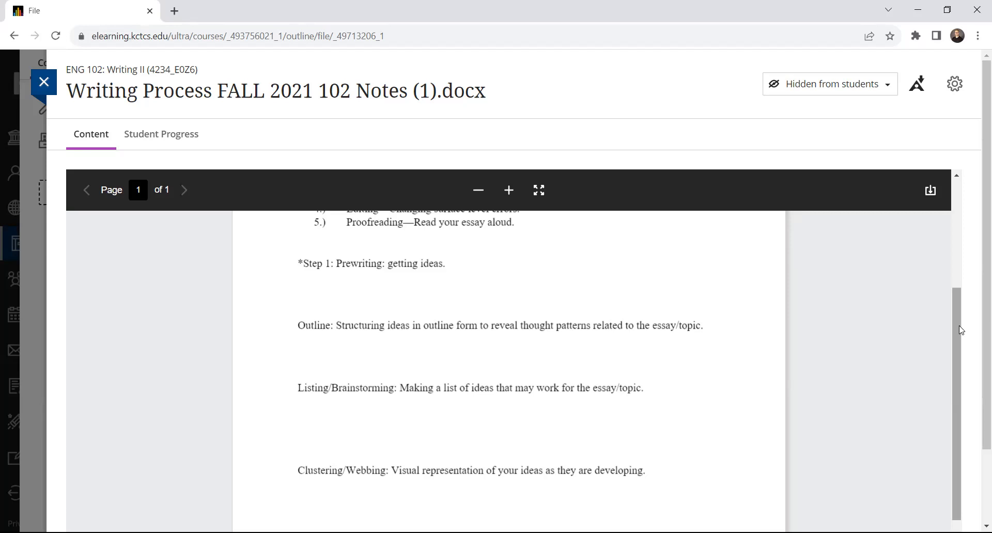
scroll("up", 3)
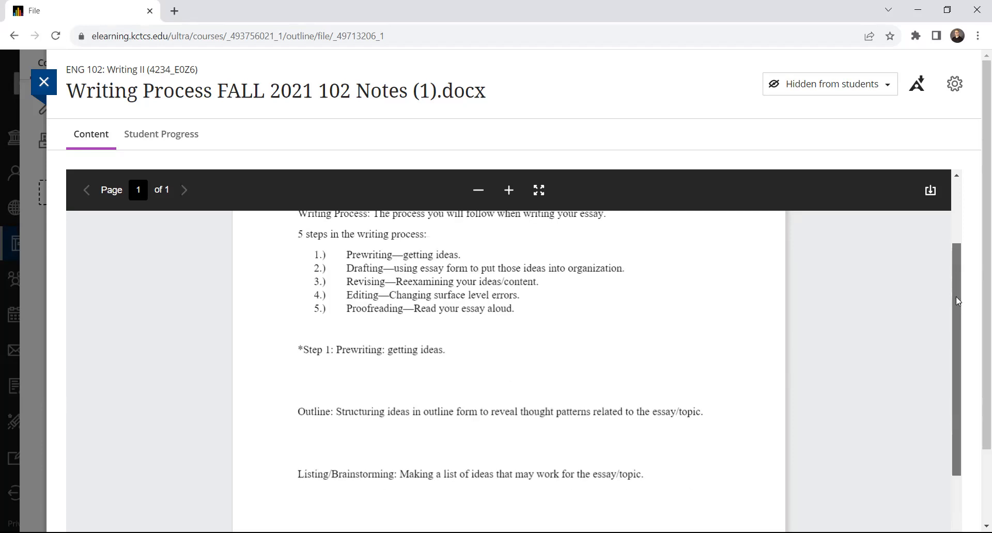
scroll("down", 3)
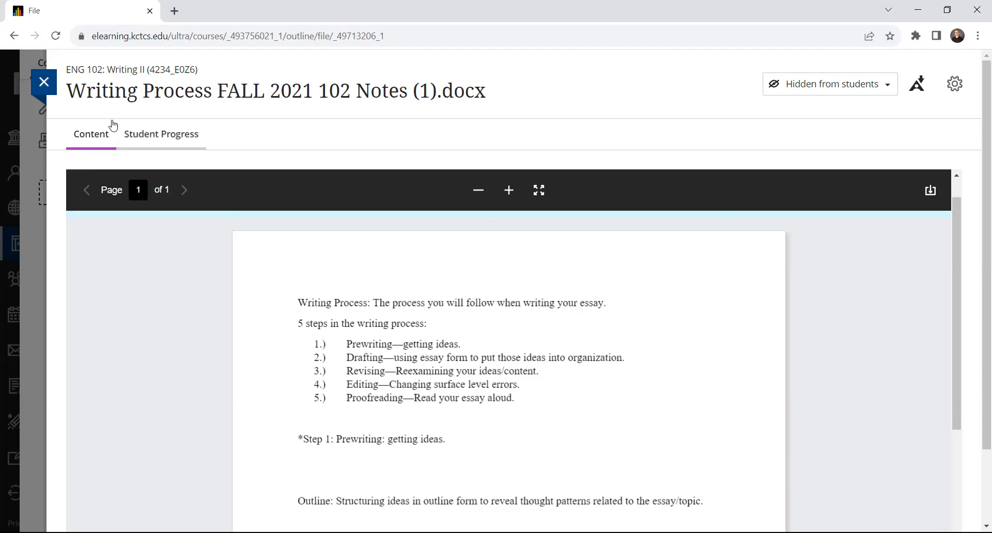
left_click(44, 82)
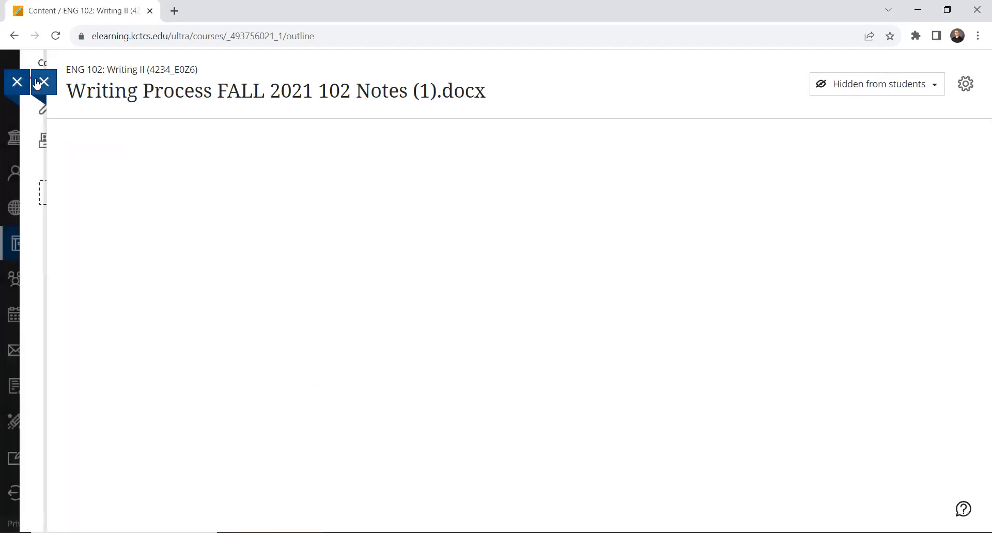
left_click(17, 82)
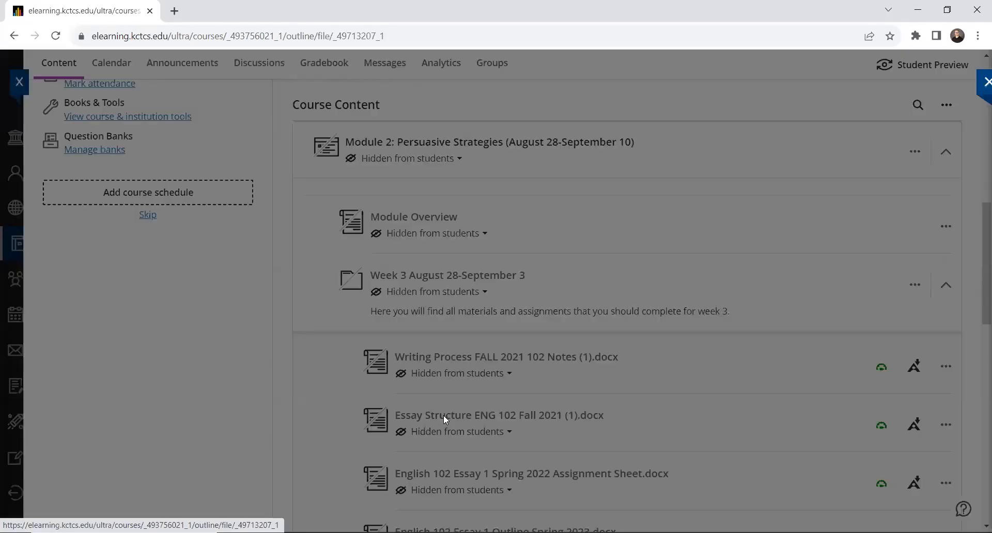
left_click(499, 415)
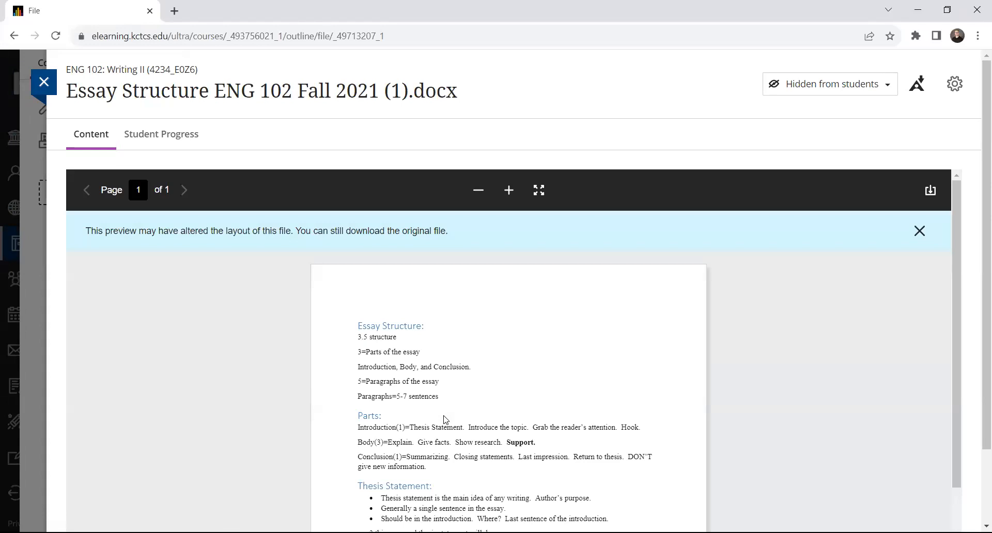
mouse_move(476, 318)
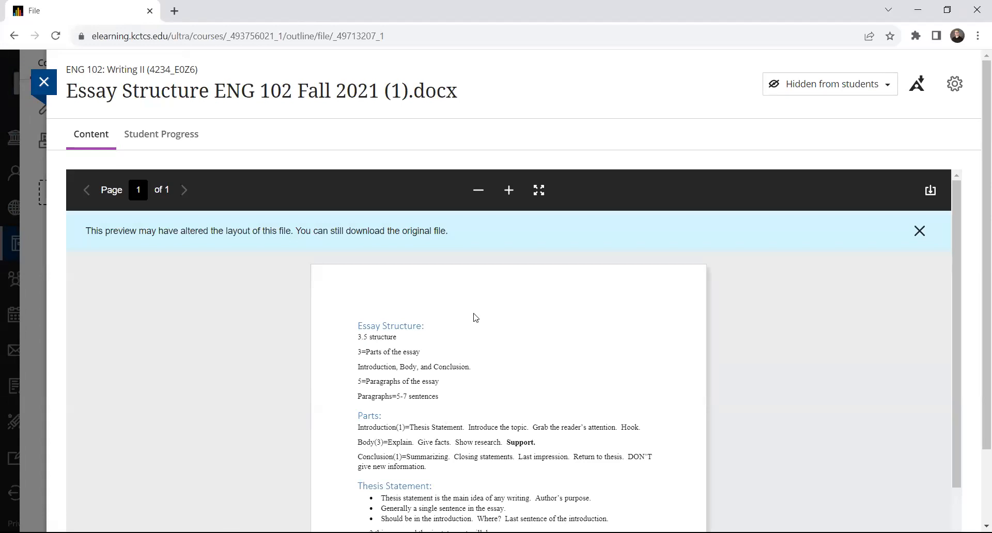
left_click(507, 189)
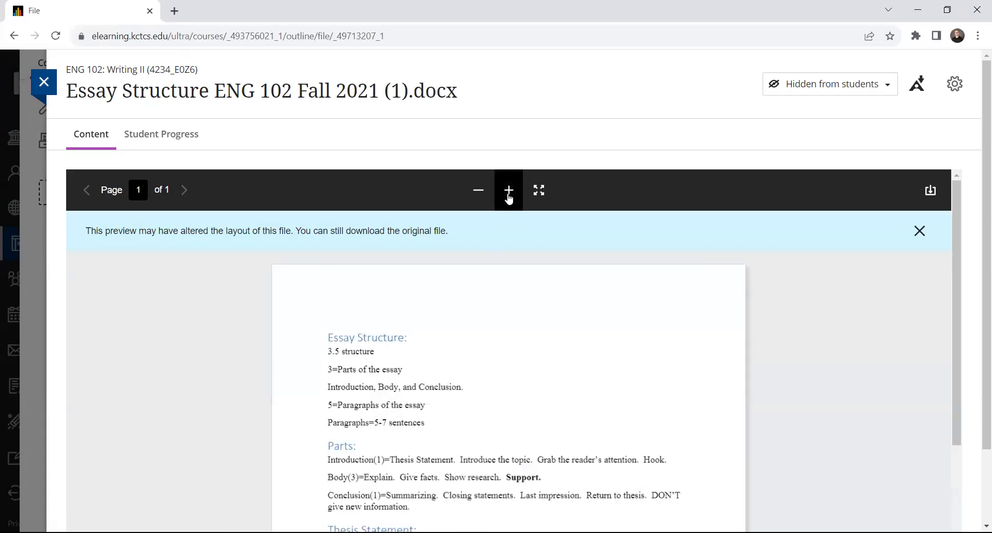
left_click(507, 190)
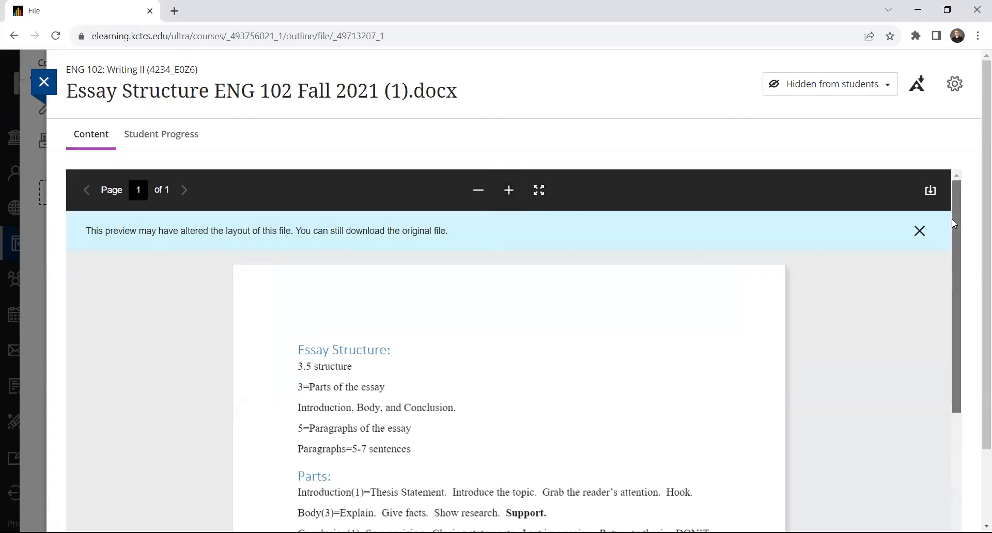
scroll("down", 3)
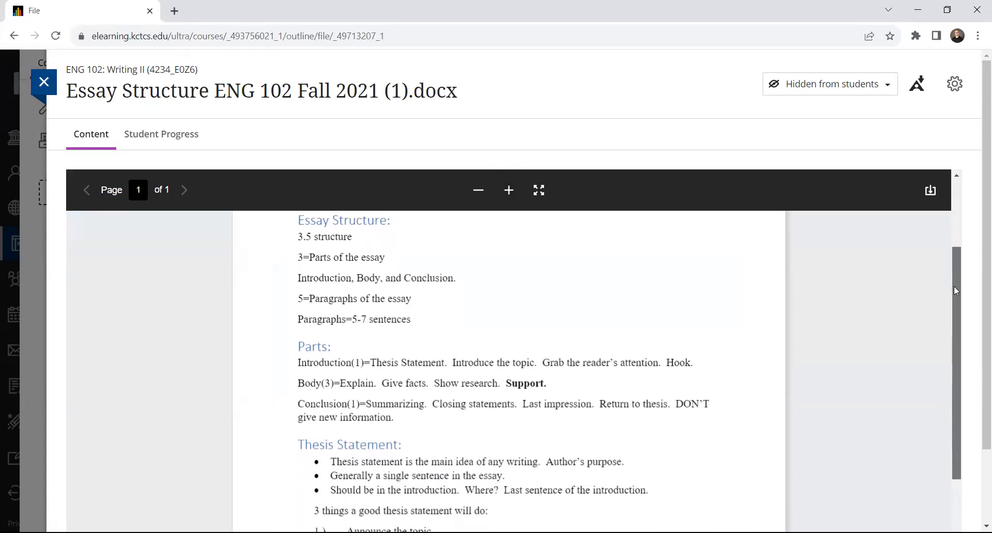
scroll("down", 3)
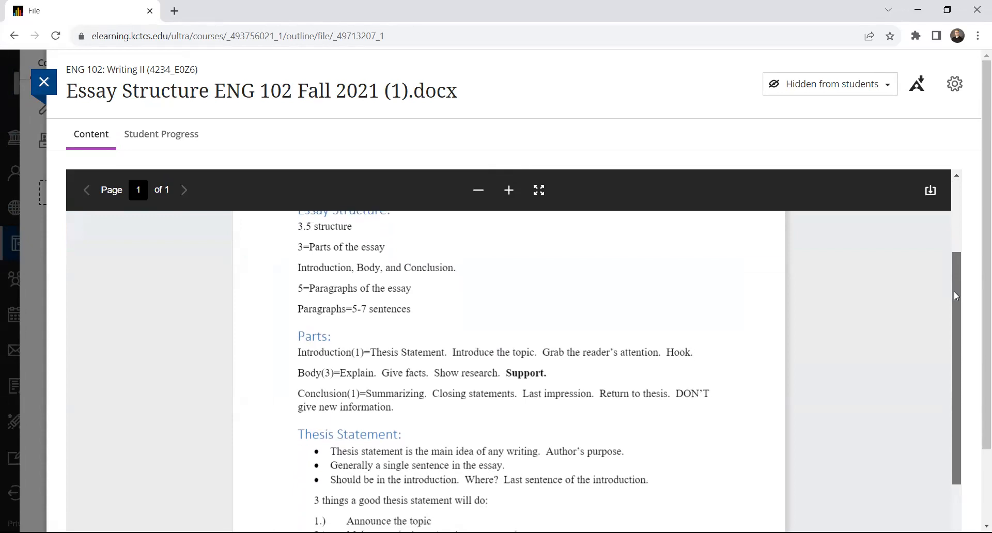
scroll("down", 3)
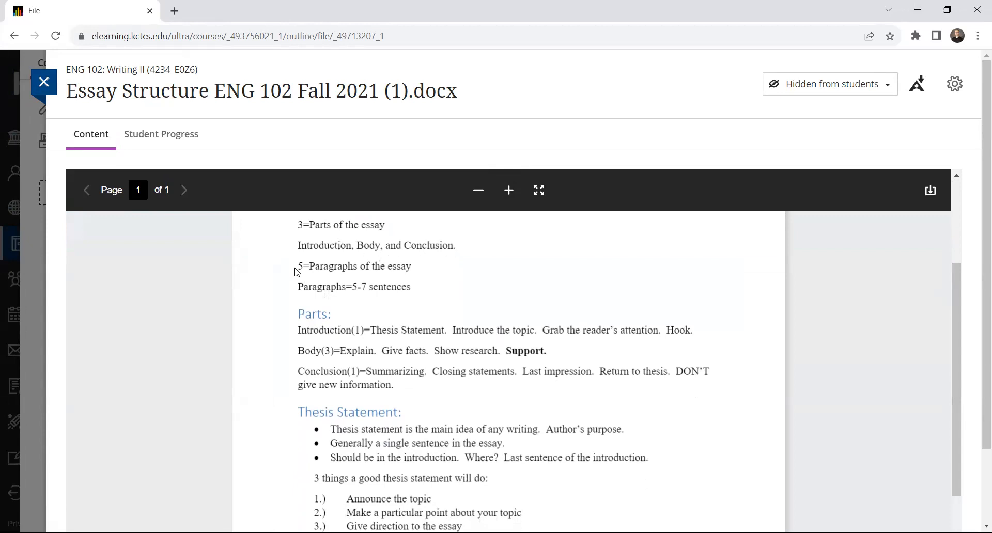
mouse_move(510, 283)
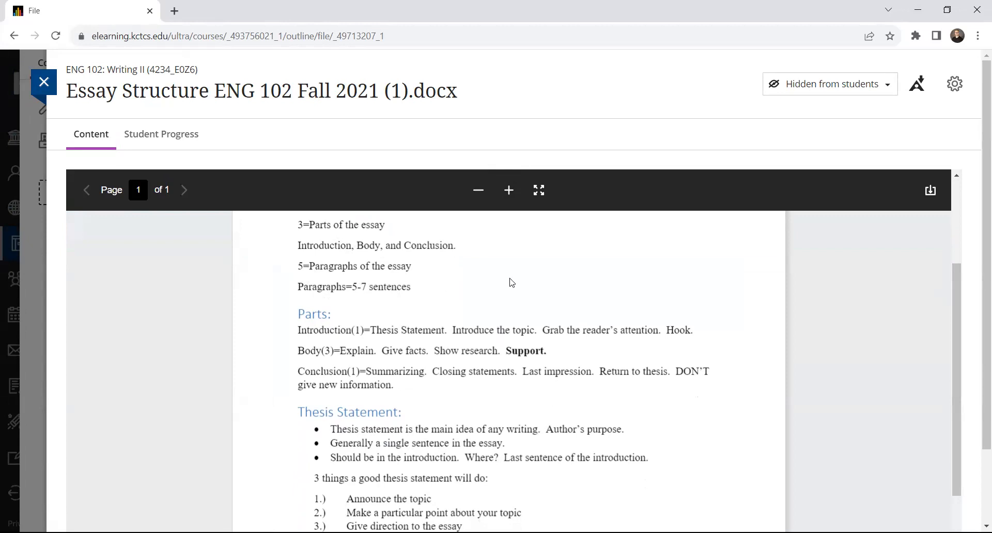
mouse_move(594, 327)
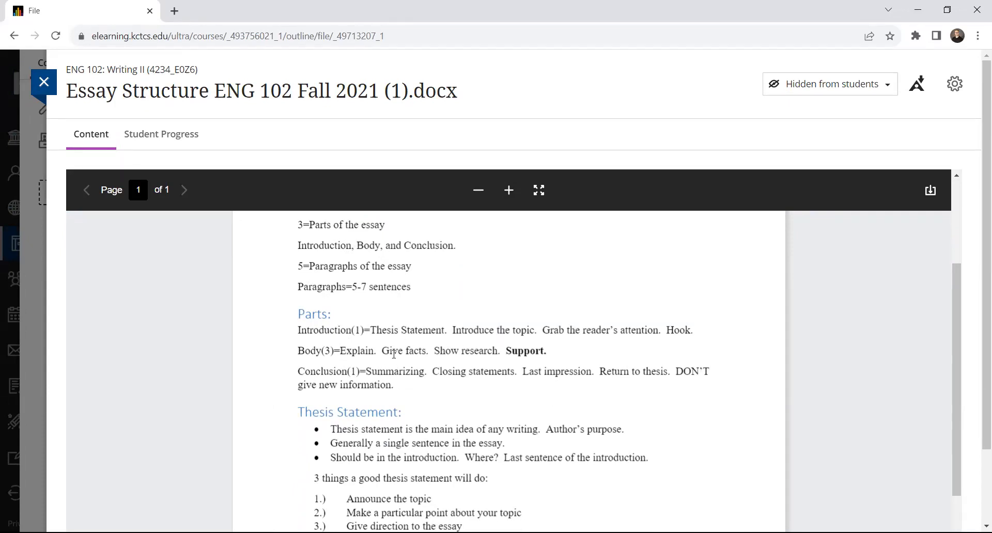
mouse_move(475, 343)
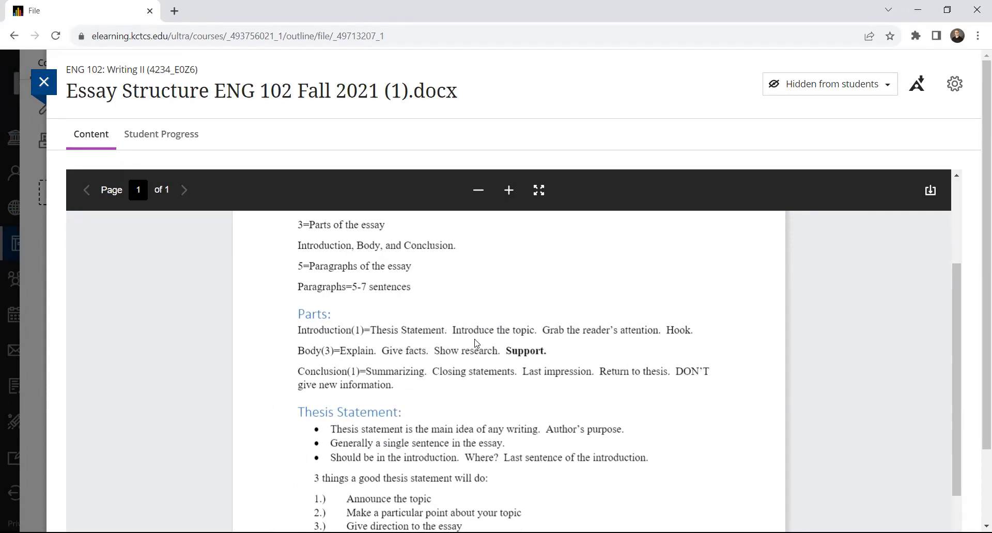
mouse_move(664, 329)
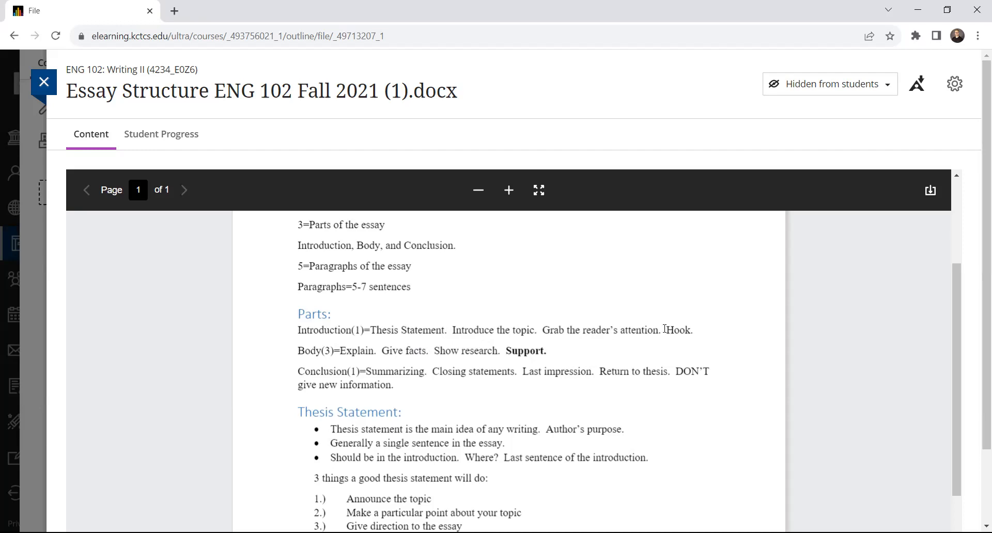
mouse_move(662, 327)
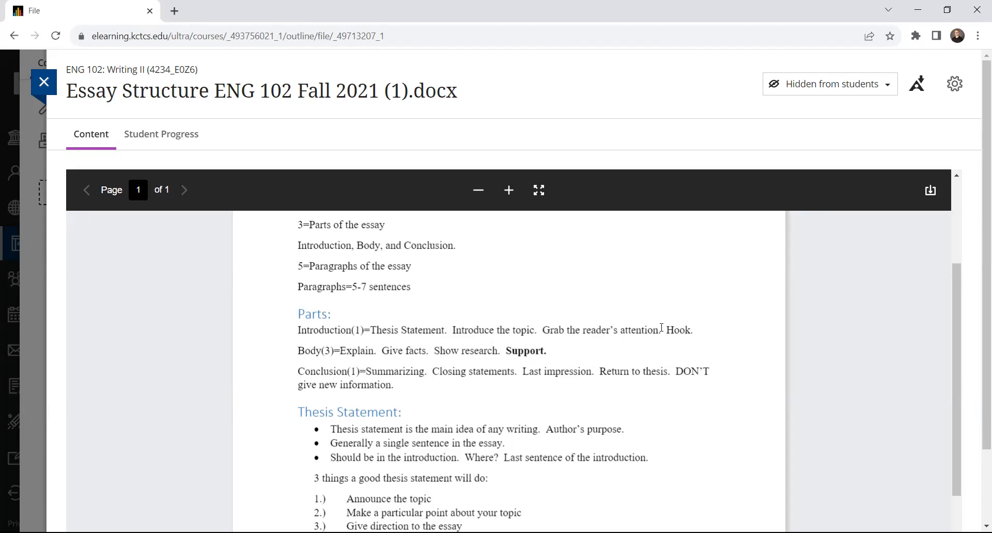
mouse_move(355, 397)
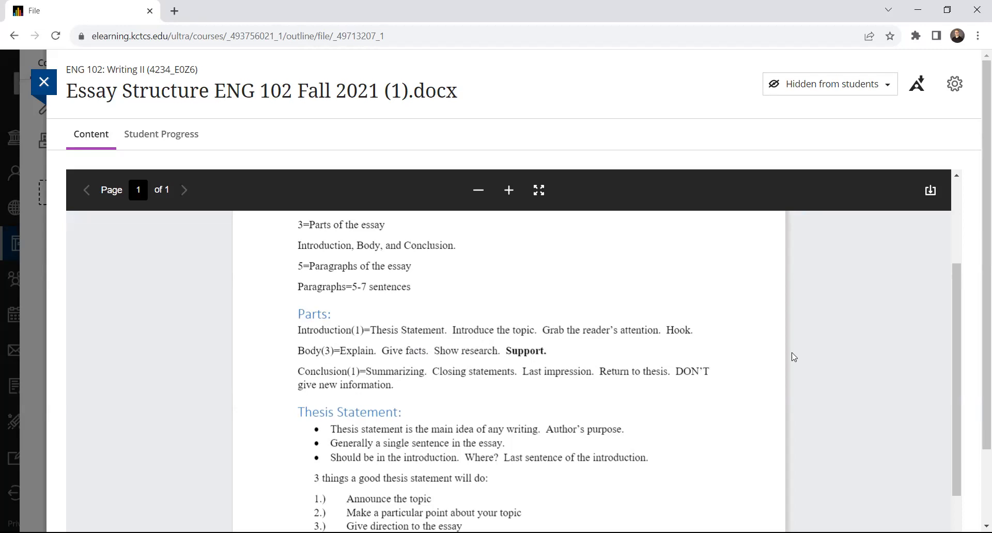
scroll("down", 3)
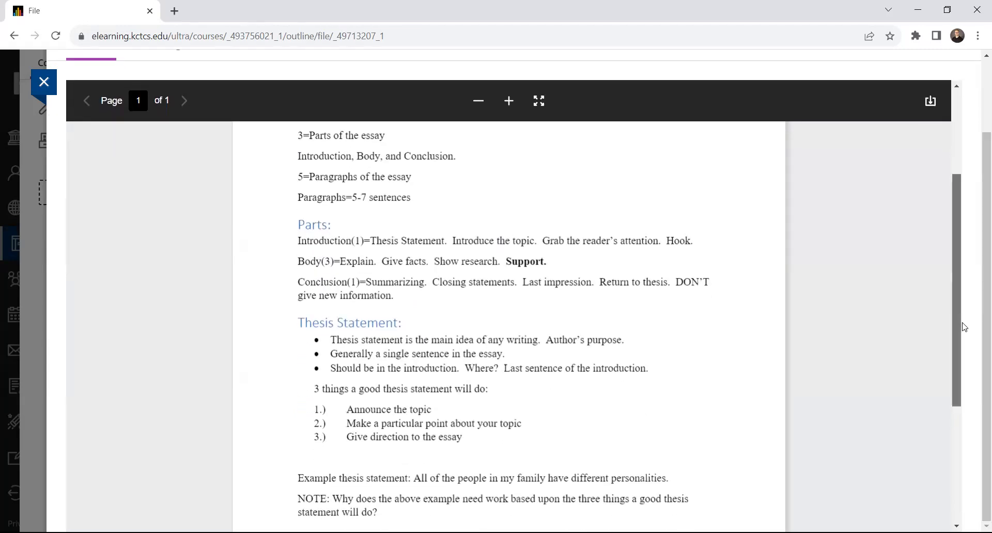
scroll("down", 3)
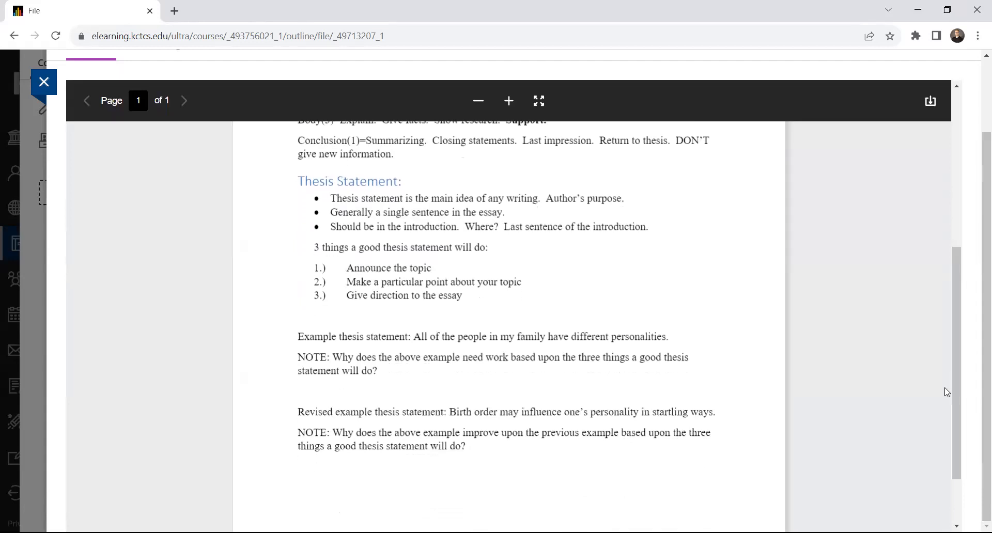
mouse_move(468, 387)
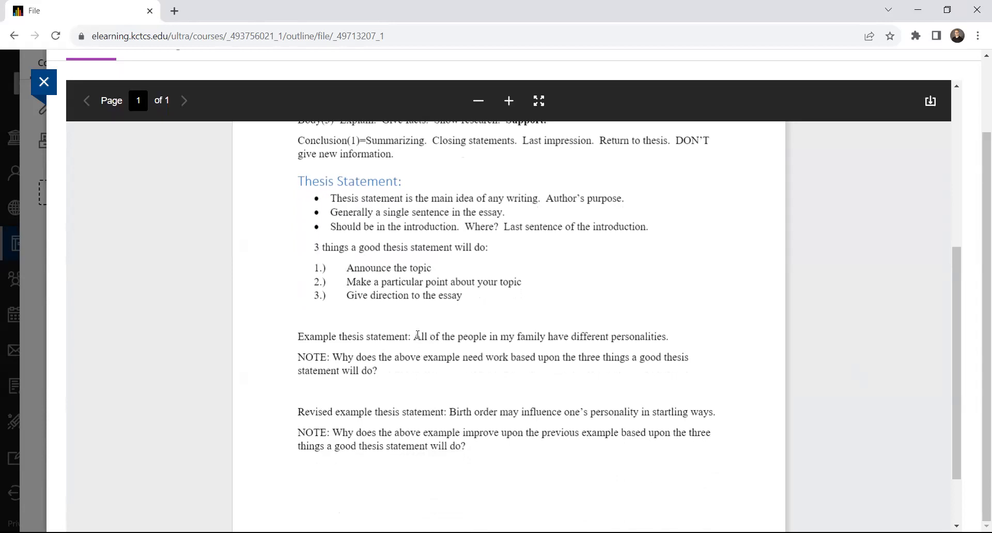
left_click_drag(416, 337, 546, 337)
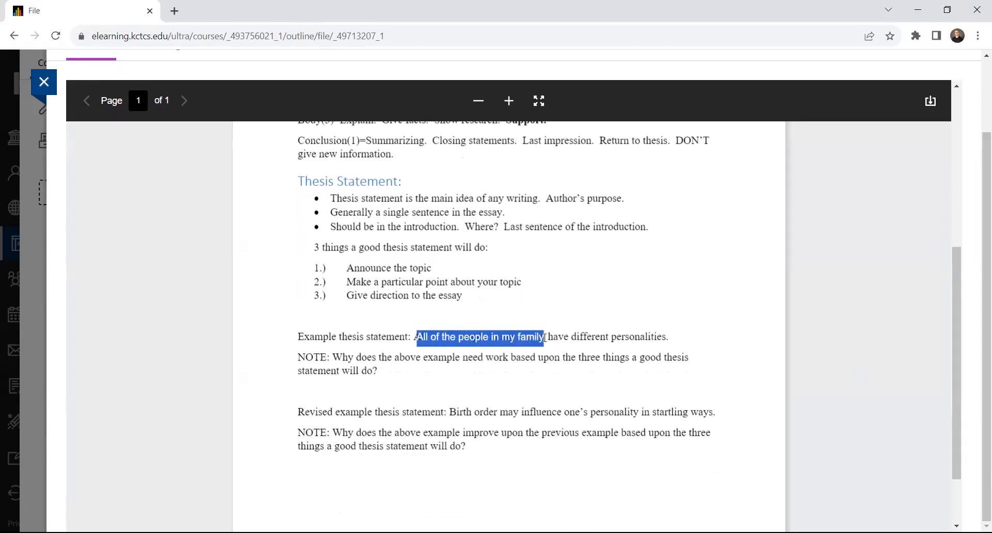
left_click_drag(544, 337, 668, 336)
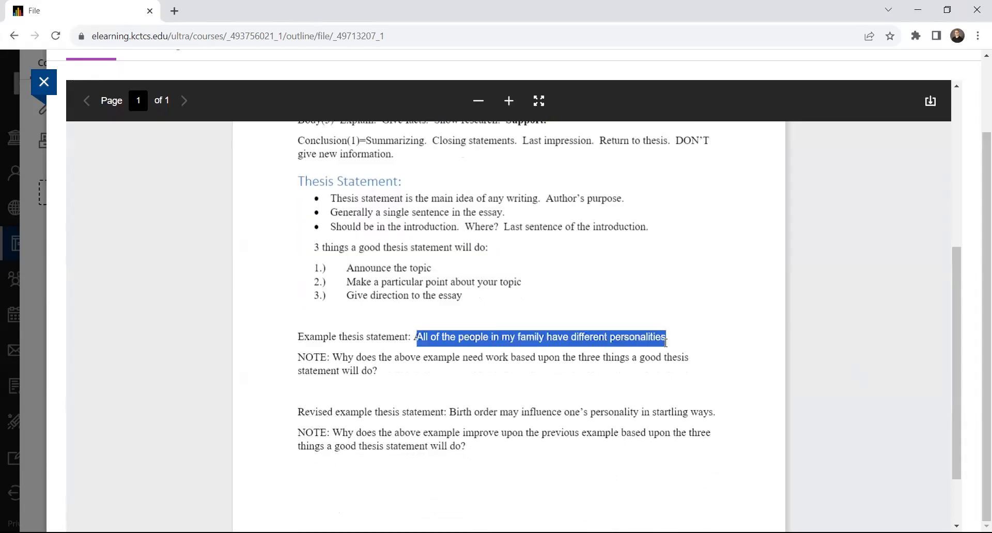
left_click(404, 361)
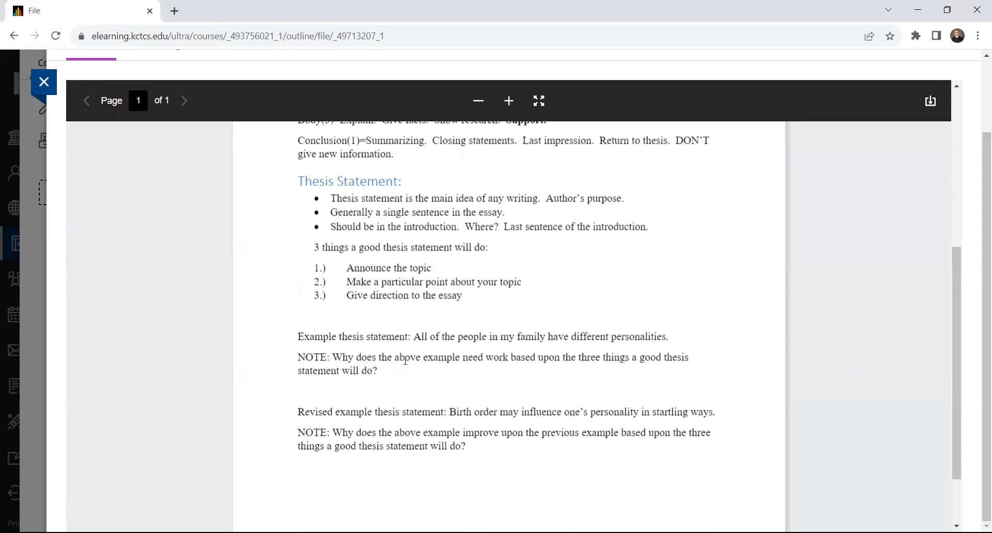
mouse_move(414, 325)
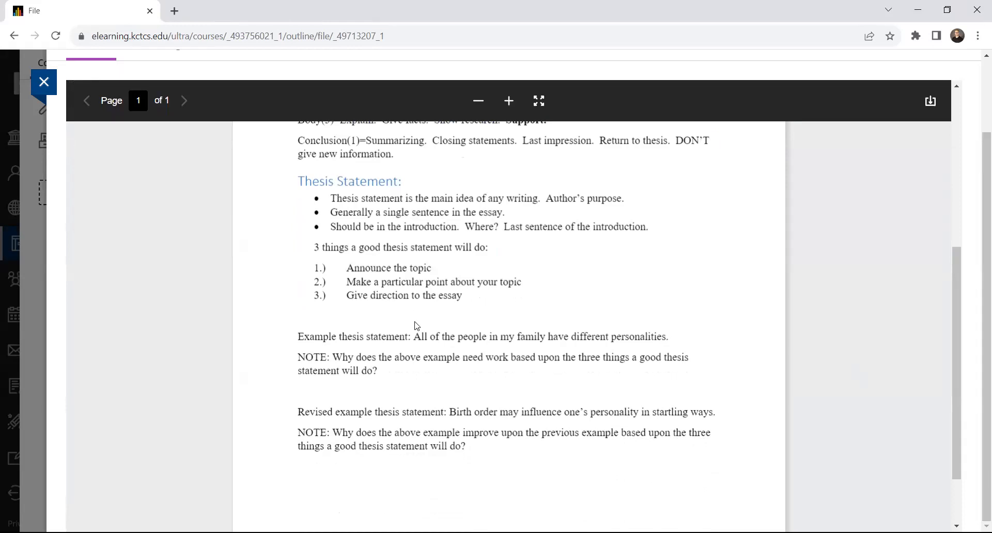
left_click_drag(416, 336, 499, 336)
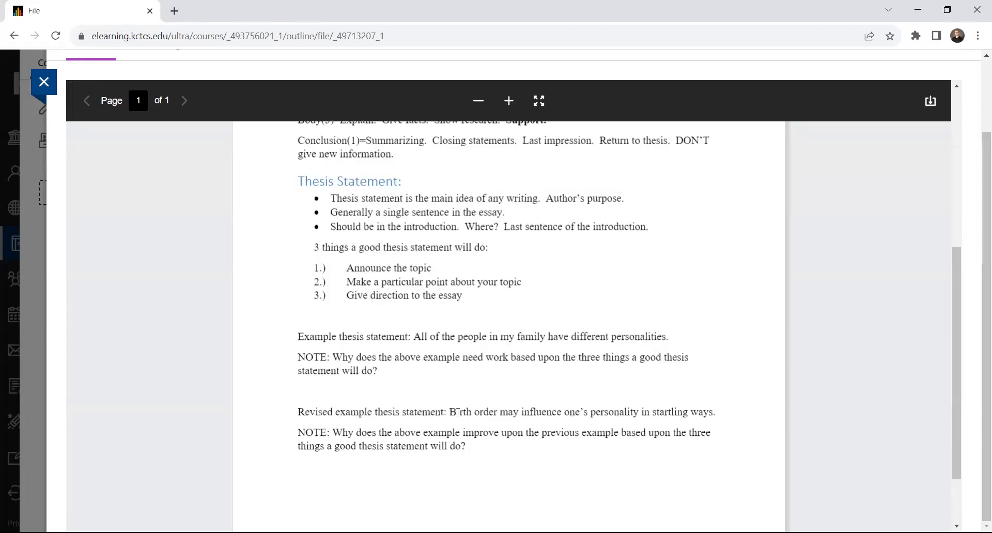
left_click_drag(454, 412, 606, 412)
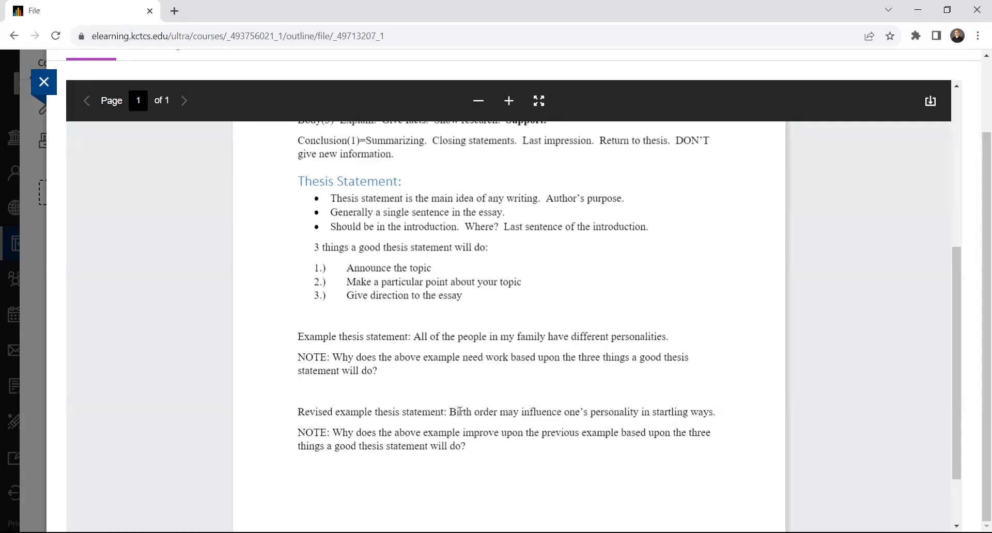
double_click(464, 411)
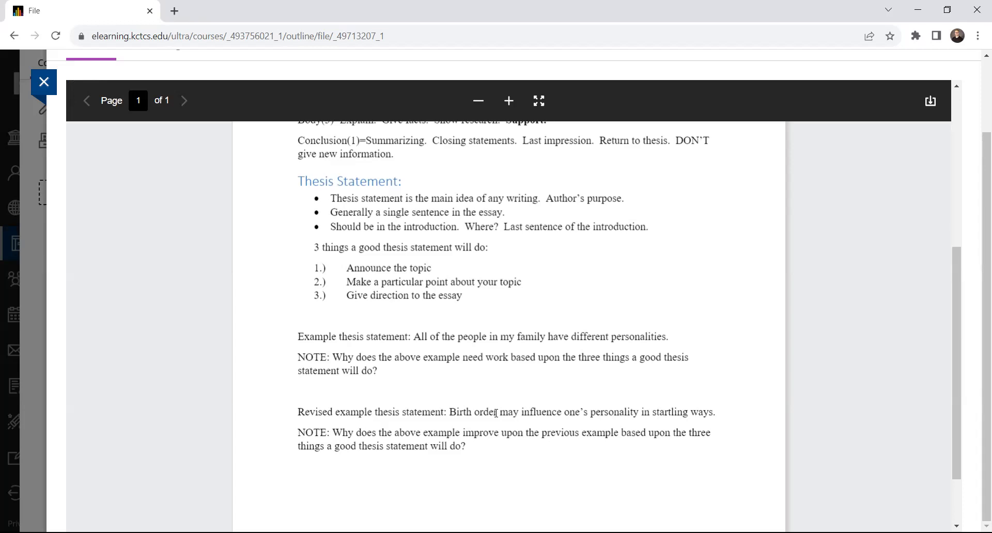
mouse_move(499, 413)
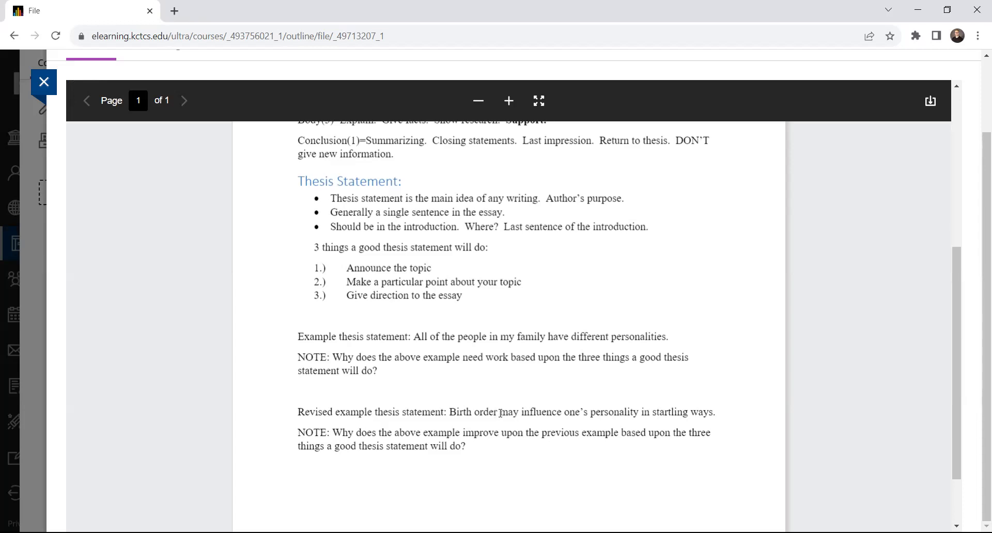
left_click_drag(499, 412, 708, 412)
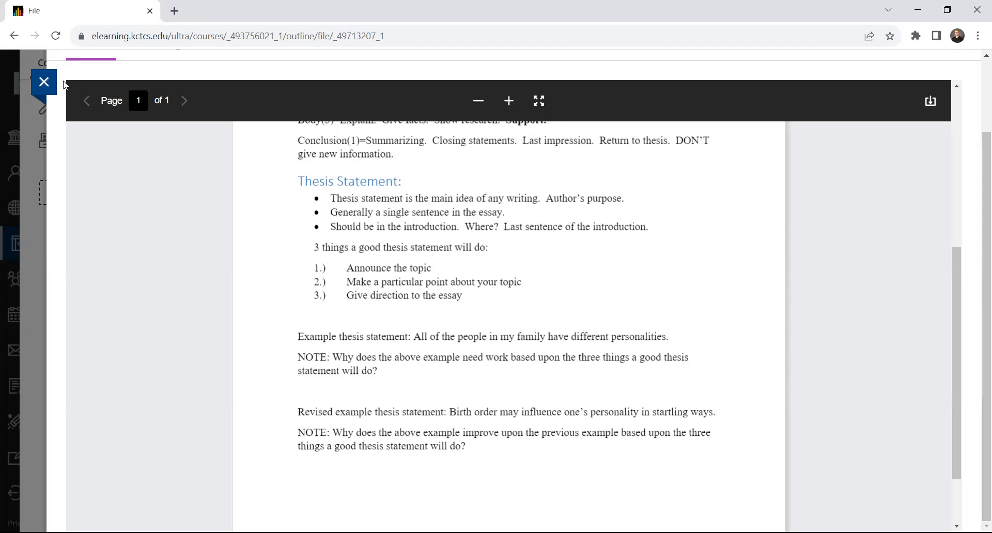
Close the Essay Structure preview and bring up the Essay 1 Spring 2022 Assignment Sheet.
left_click(43, 82)
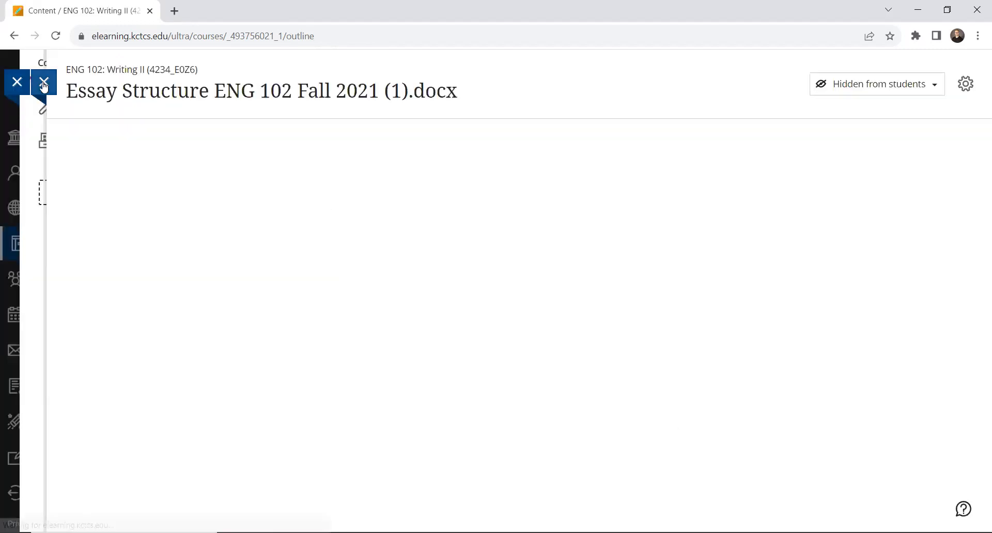
left_click(17, 81)
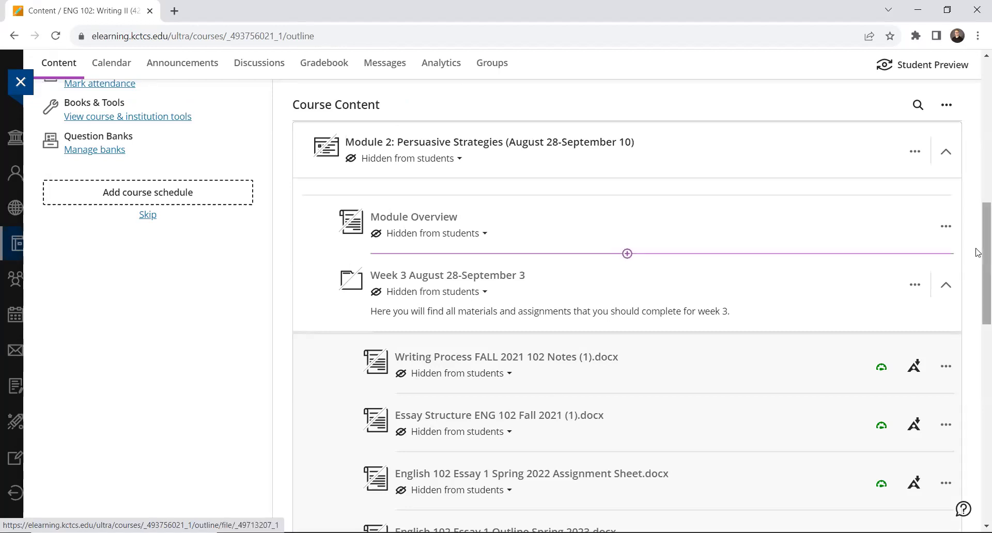
scroll("down", 3)
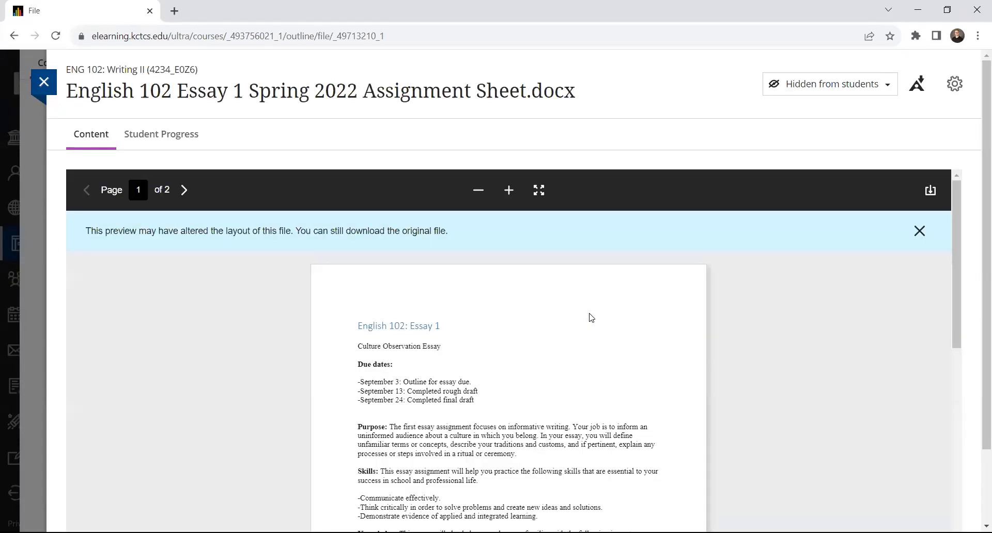
Dismiss the layout banner and read the due dates, Purpose, Skills and Knowledge sections.
left_click(508, 190)
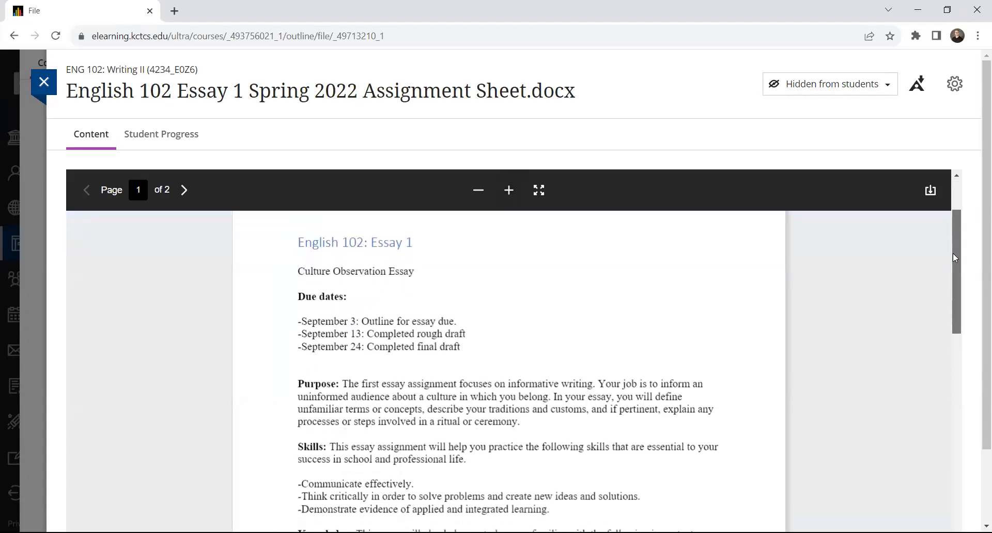
scroll("down", 3)
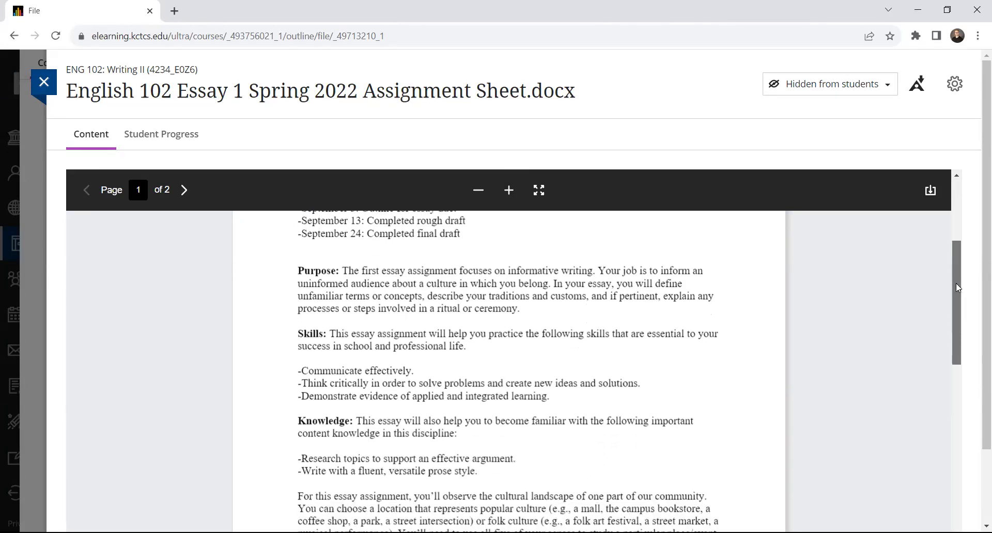
scroll("down", 3)
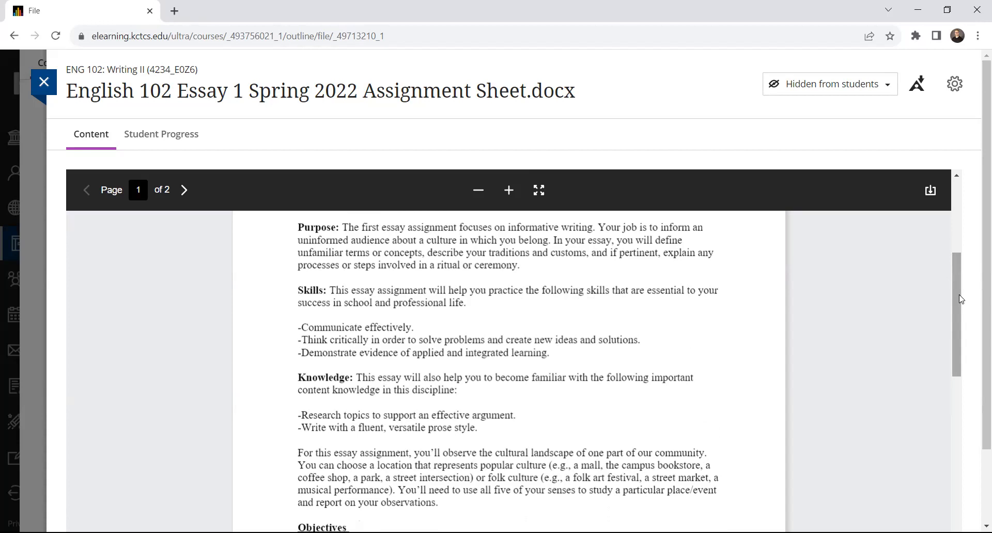
Read the assignment sheet to Observations and Results on page 2, then return to page 1.
scroll("down", 3)
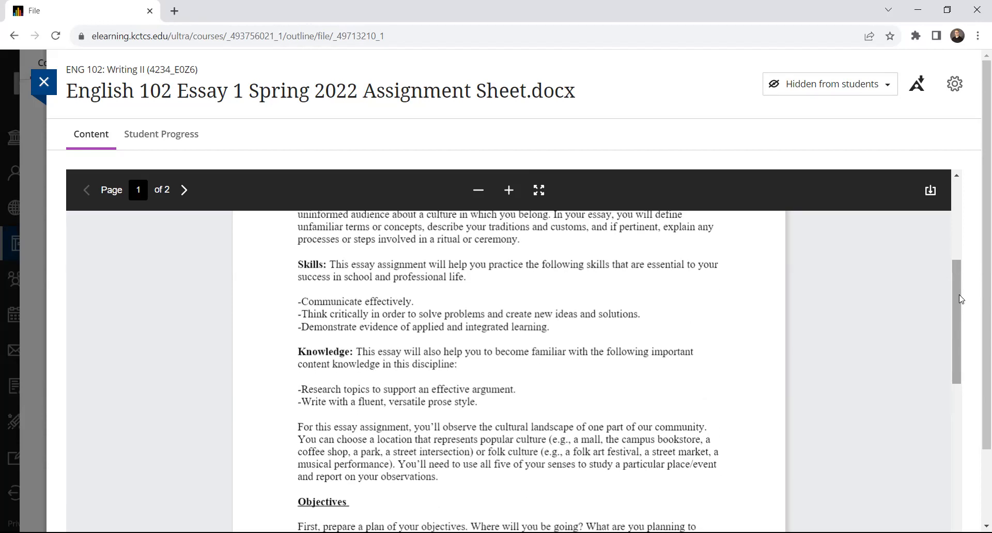
scroll("down", 3)
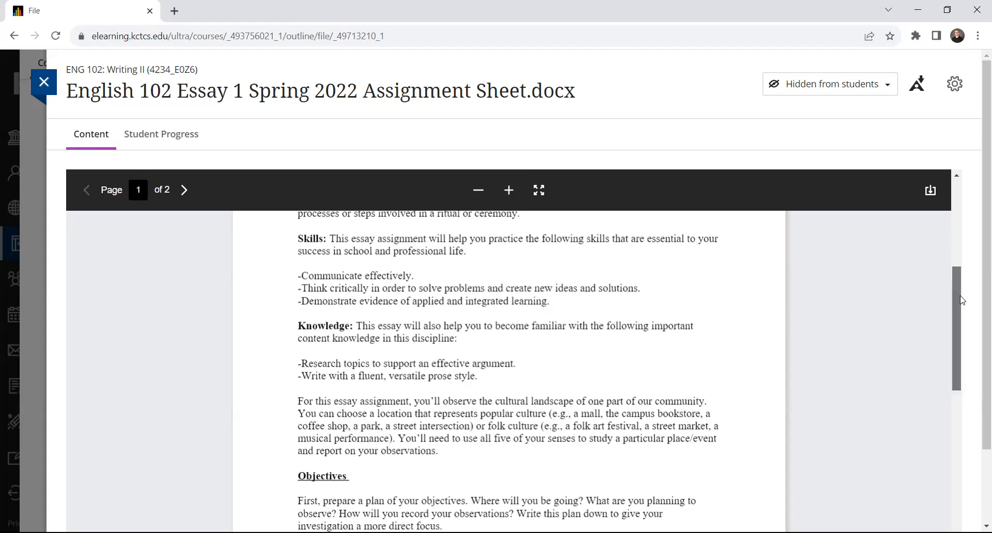
scroll("down", 3)
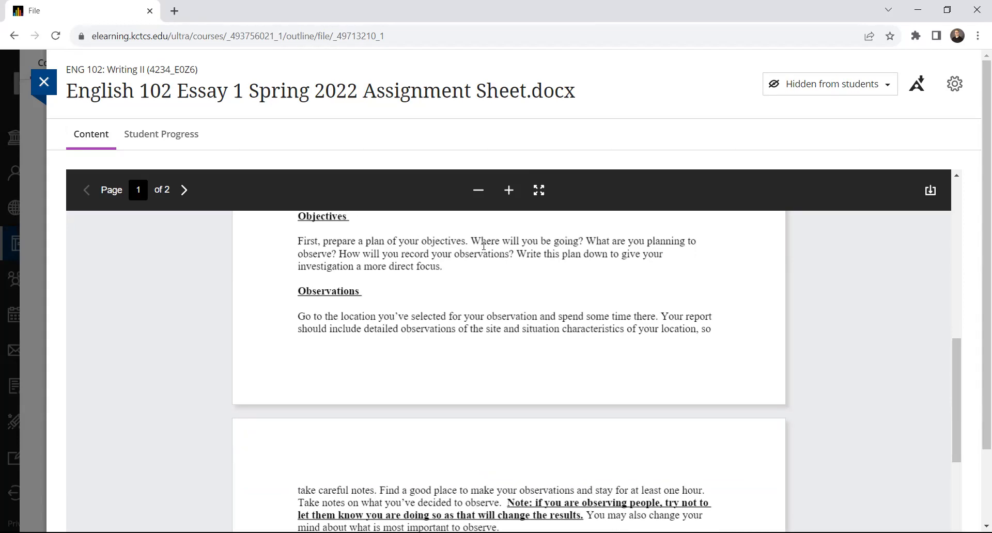
scroll("down", 3)
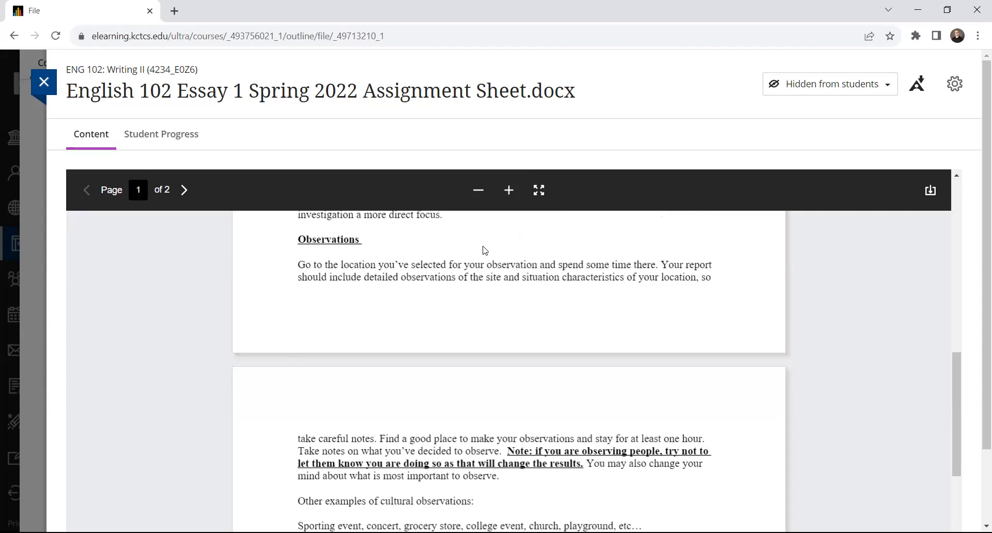
left_click(184, 190)
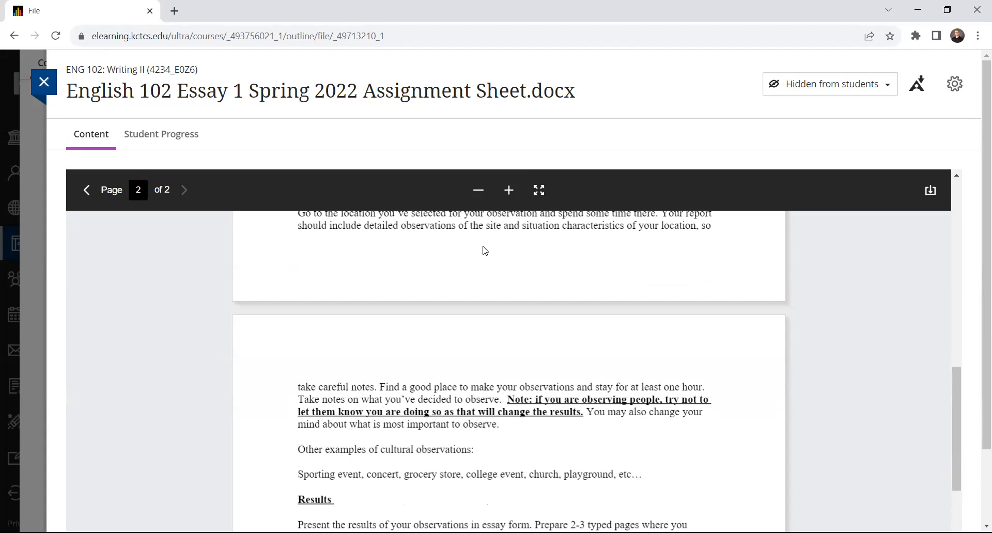
scroll("down", 3)
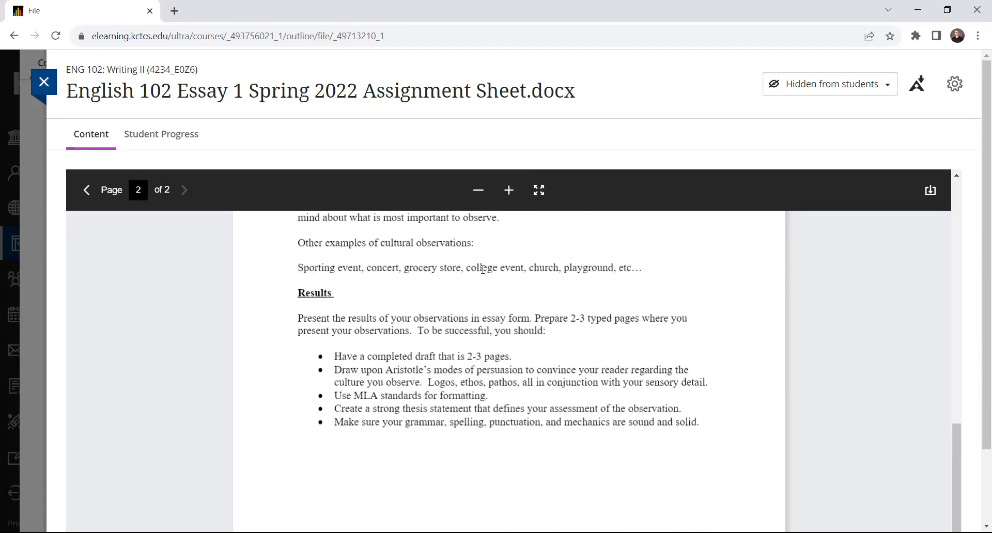
mouse_move(668, 274)
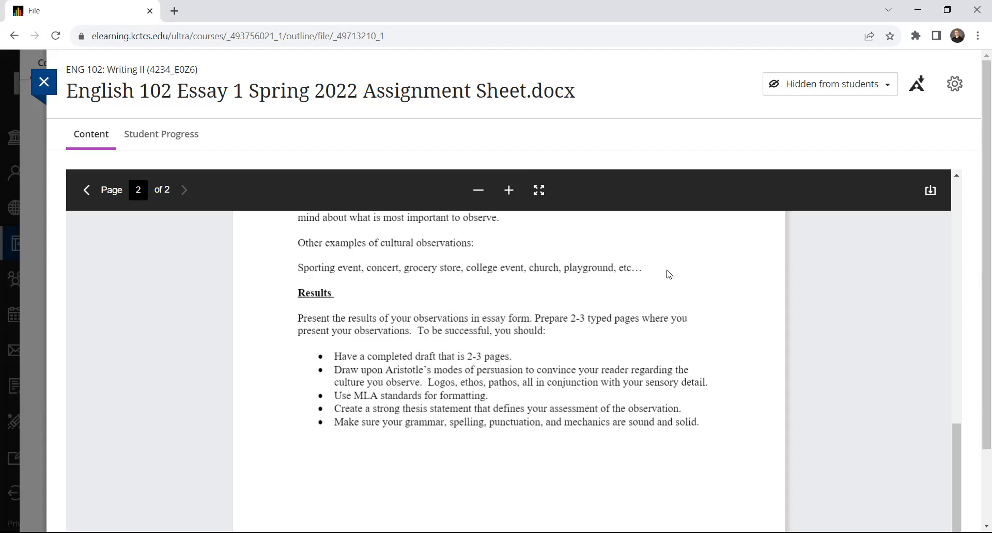
mouse_move(581, 356)
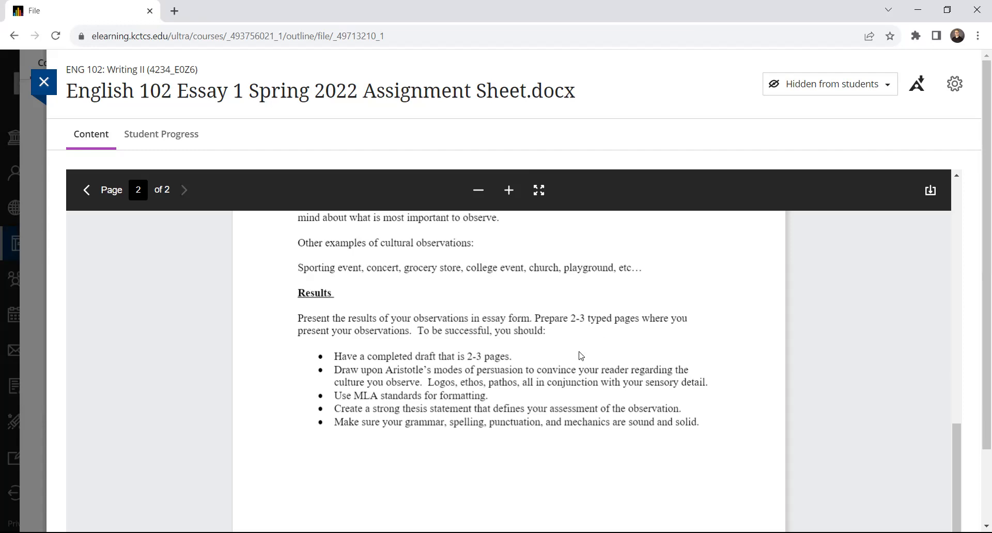
mouse_move(666, 402)
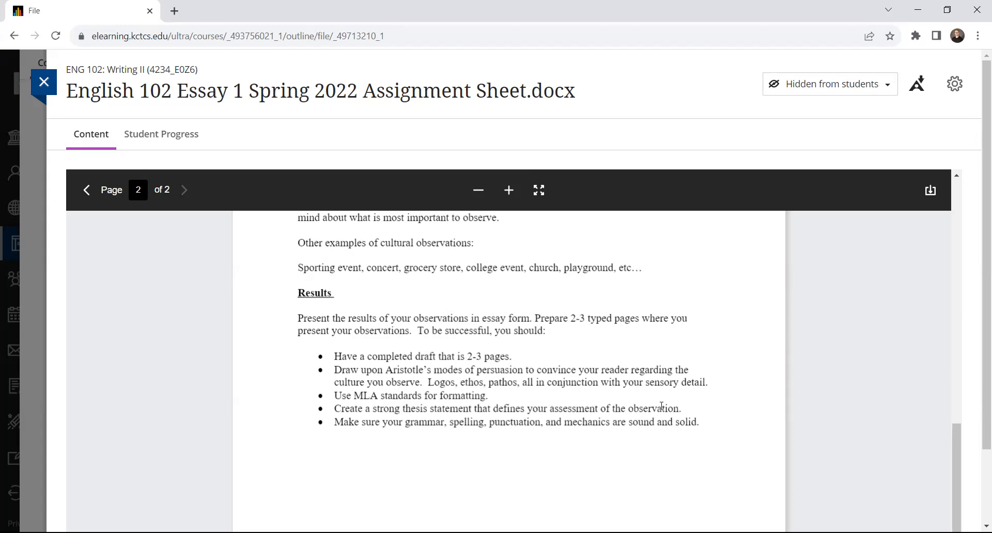
left_click(87, 189)
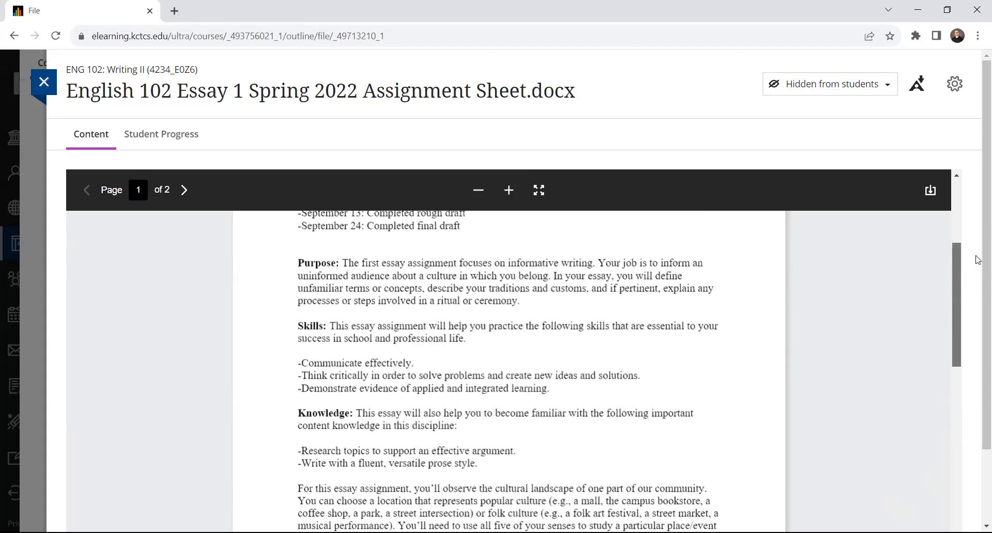
scroll("down", 3)
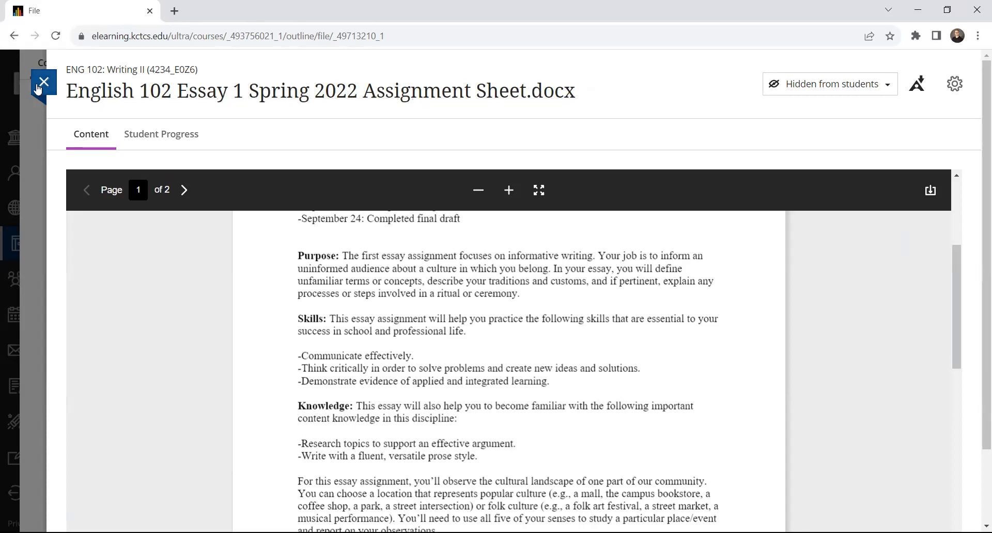
Close the Essay 1 Assignment Sheet viewer.
left_click(43, 82)
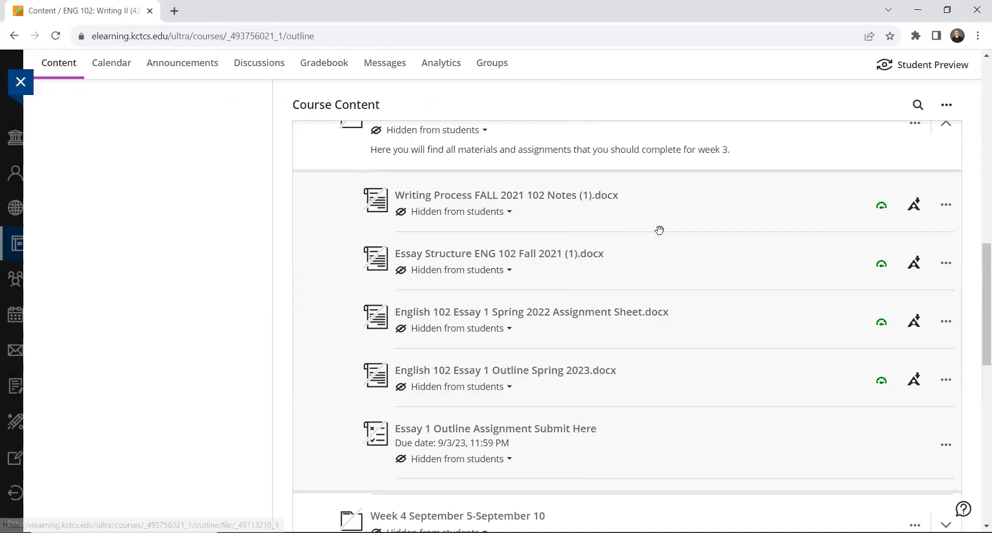
mouse_move(698, 327)
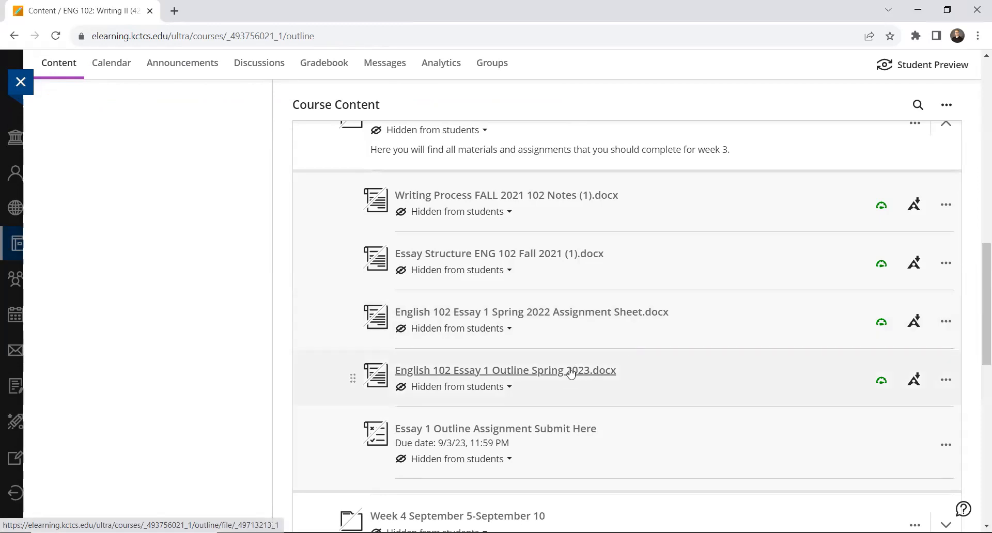
Open English 102 Essay 1 Outline Spring 2023.docx and read down to the paper-structure question.
left_click(504, 370)
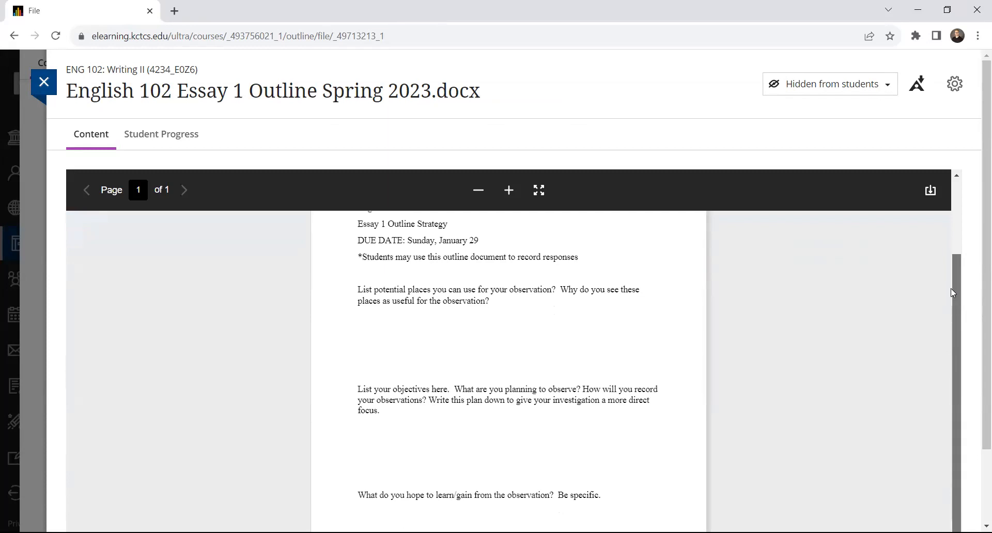
scroll("down", 3)
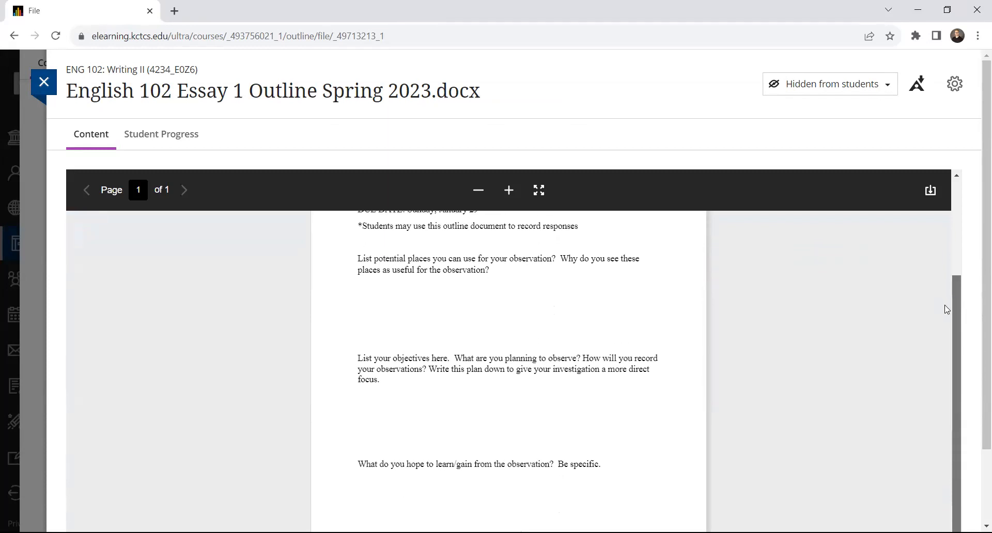
scroll("down", 3)
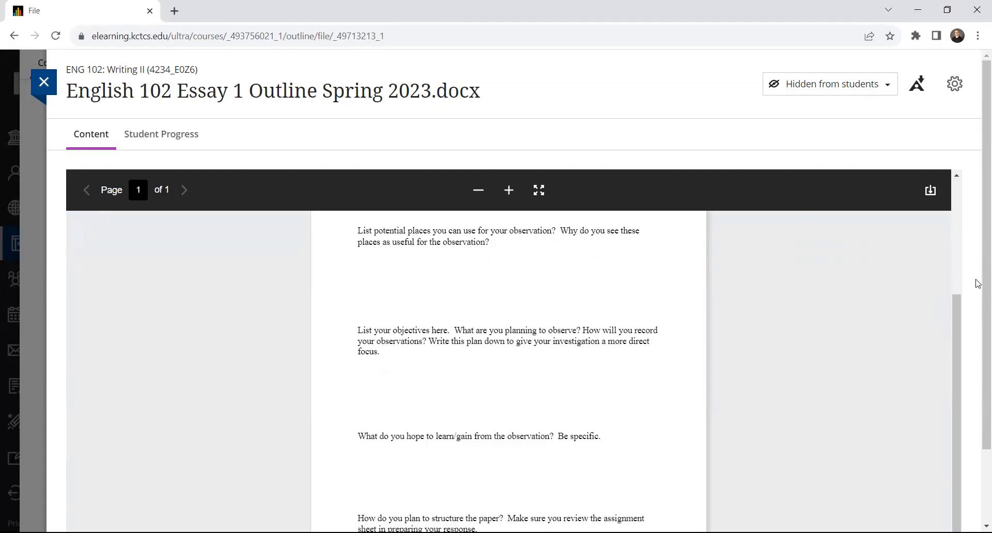
scroll("down", 3)
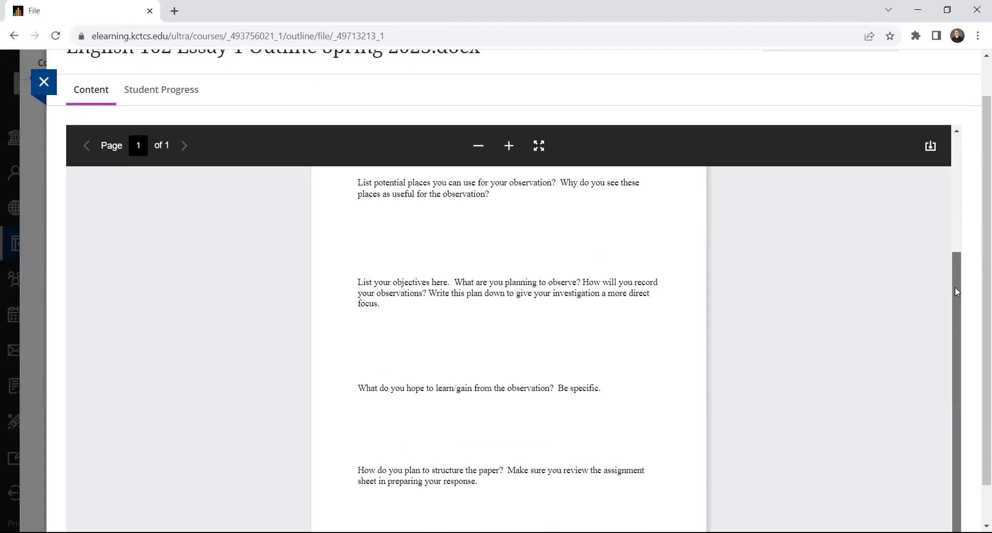
scroll("down", 3)
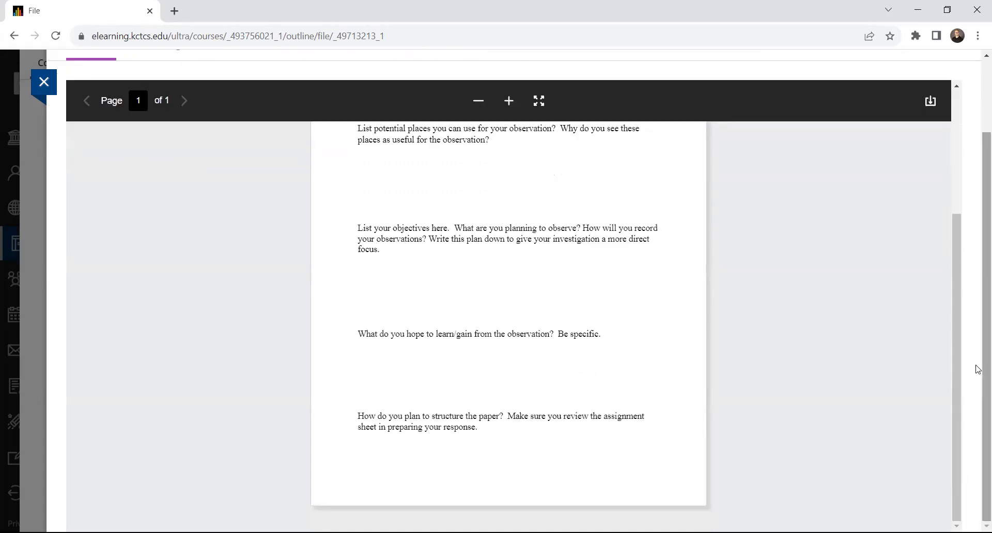
mouse_move(568, 345)
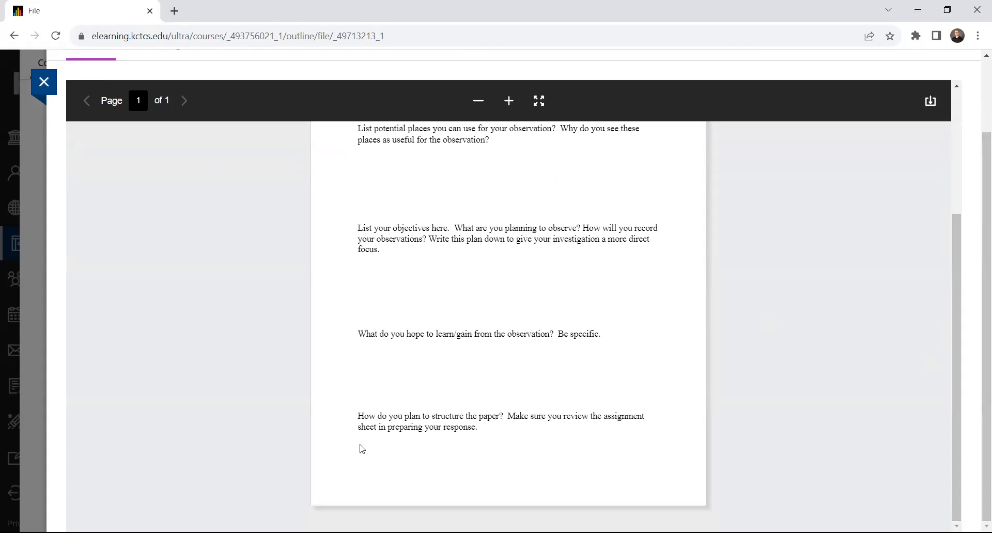
mouse_move(337, 451)
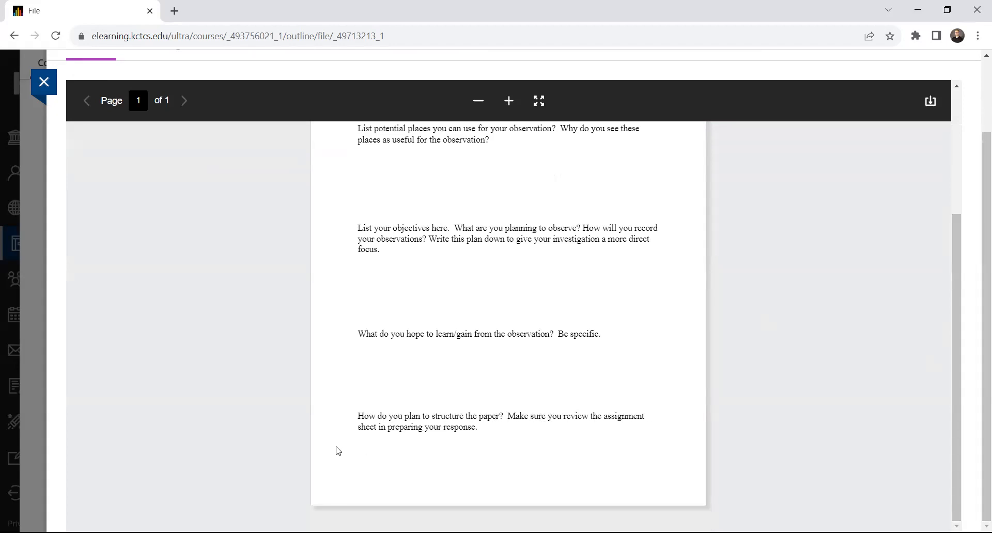
mouse_move(45, 82)
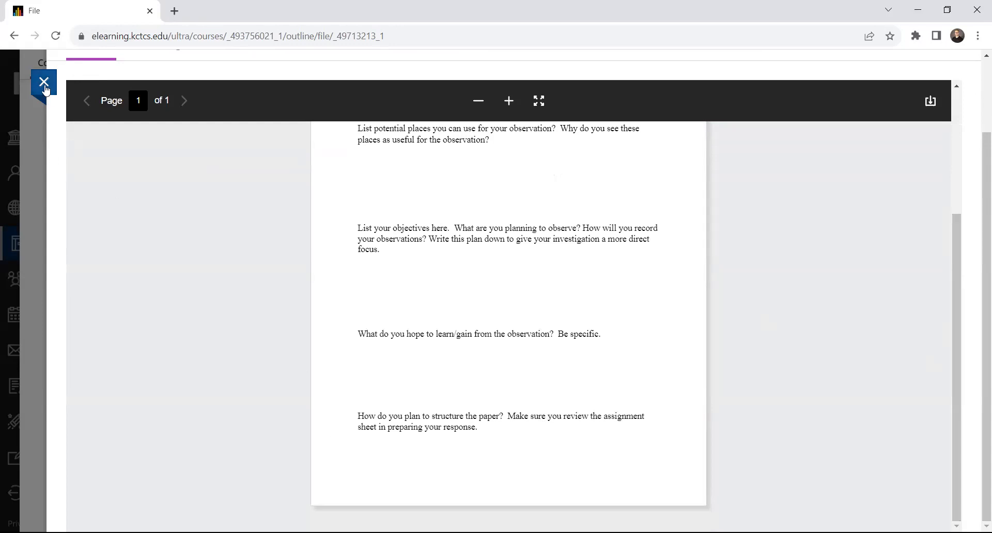
Close the Essay 1 Outline Spring 2023 document viewer.
left_click(43, 82)
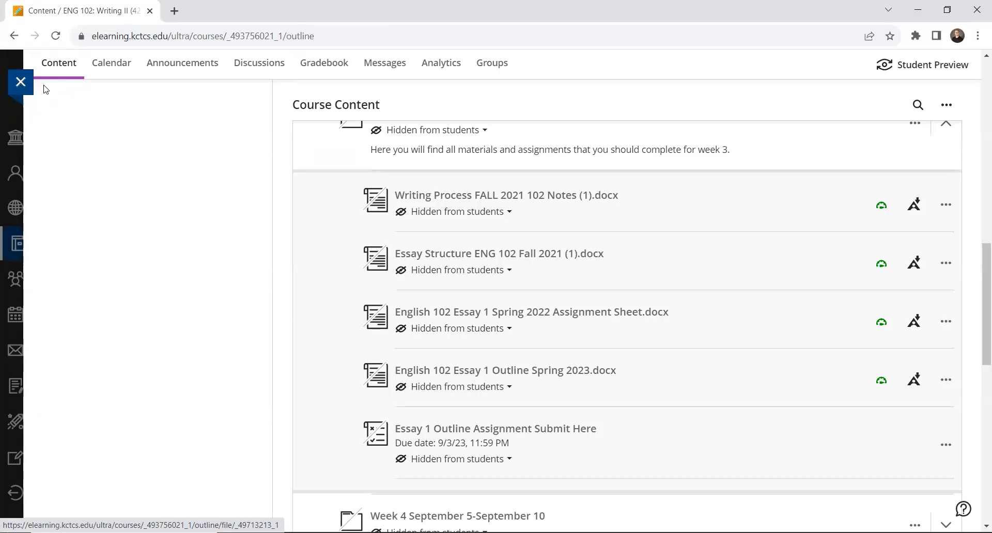
mouse_move(573, 436)
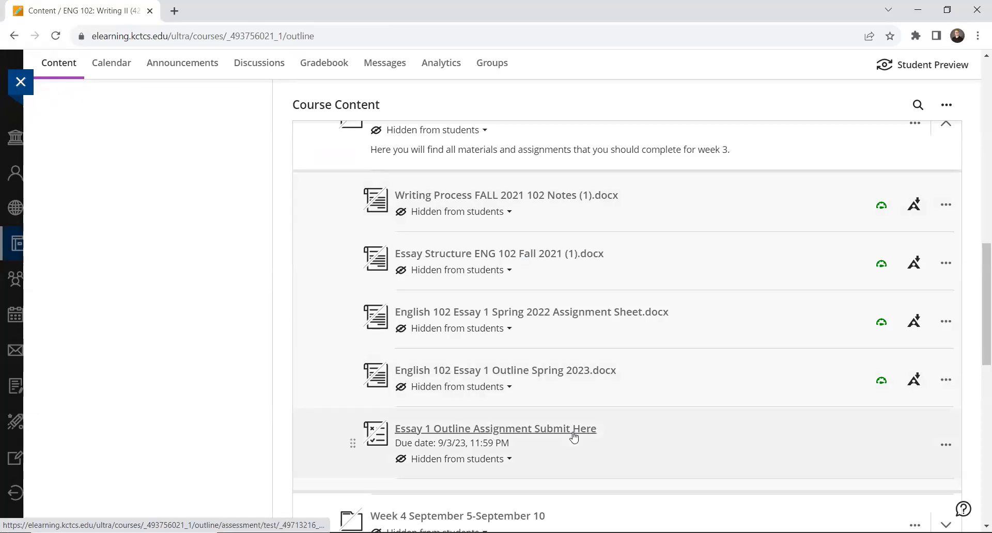
mouse_move(476, 435)
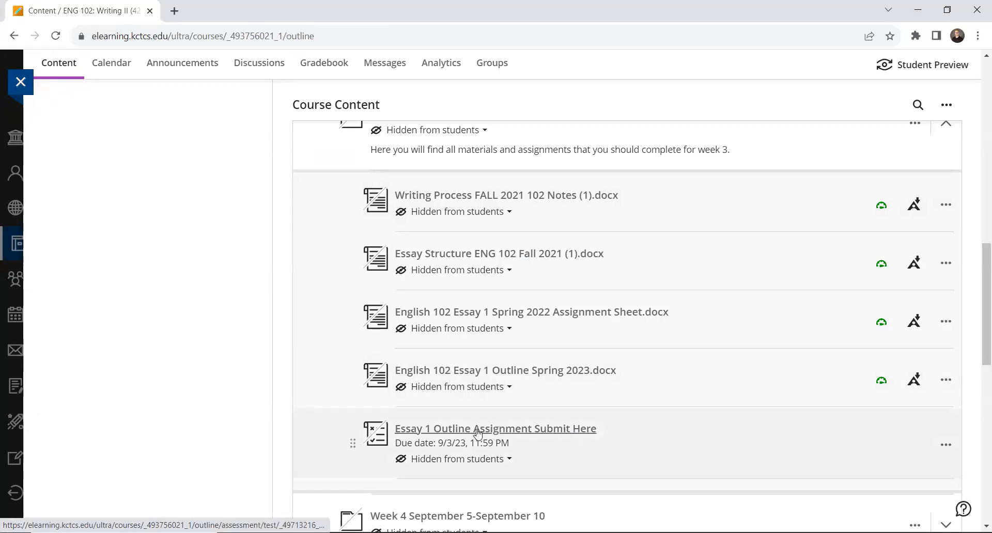
Open the Essay 1 Outline Assignment Submit Here assessment in Week 3.
left_click(494, 428)
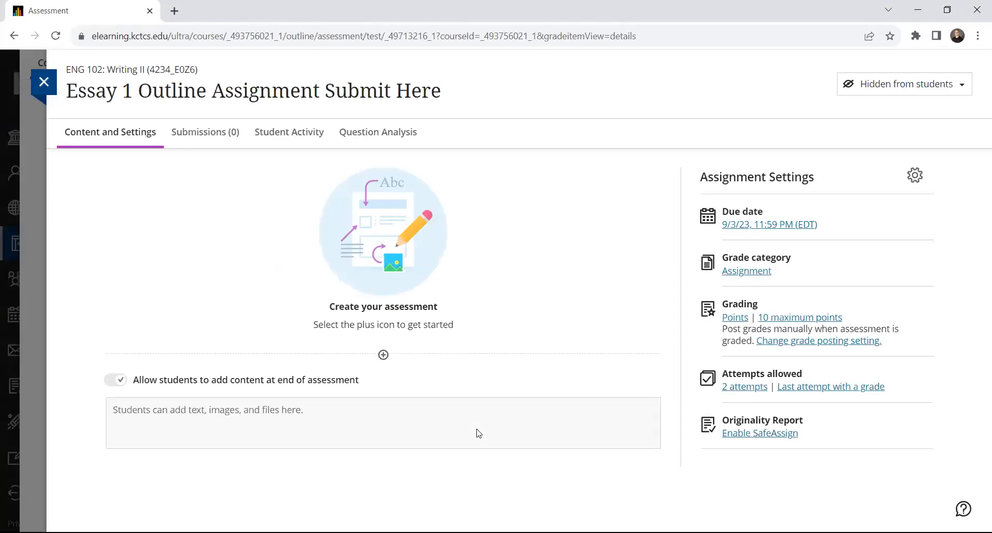
mouse_move(358, 449)
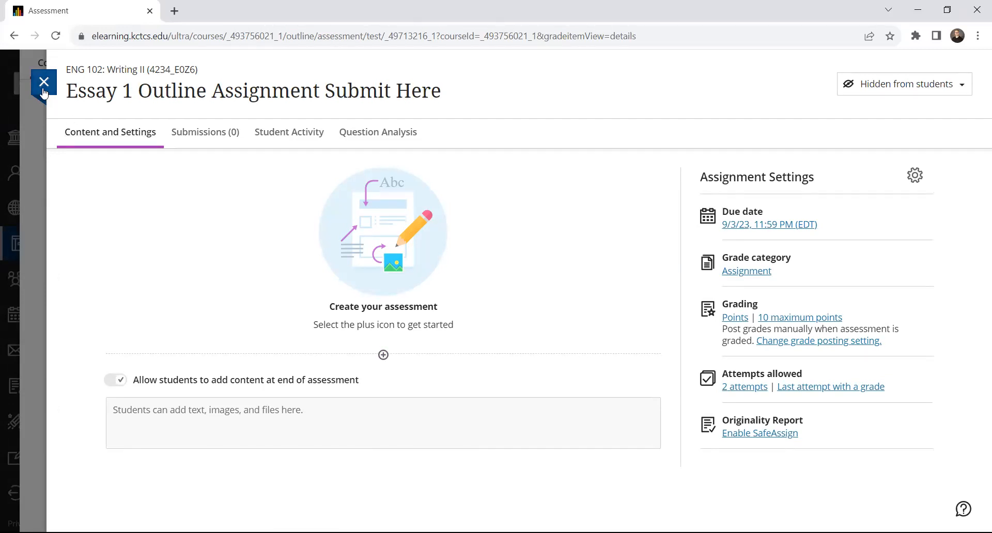
Close the Essay 1 Outline assignment panel to return to the Week 3 content list.
left_click(44, 82)
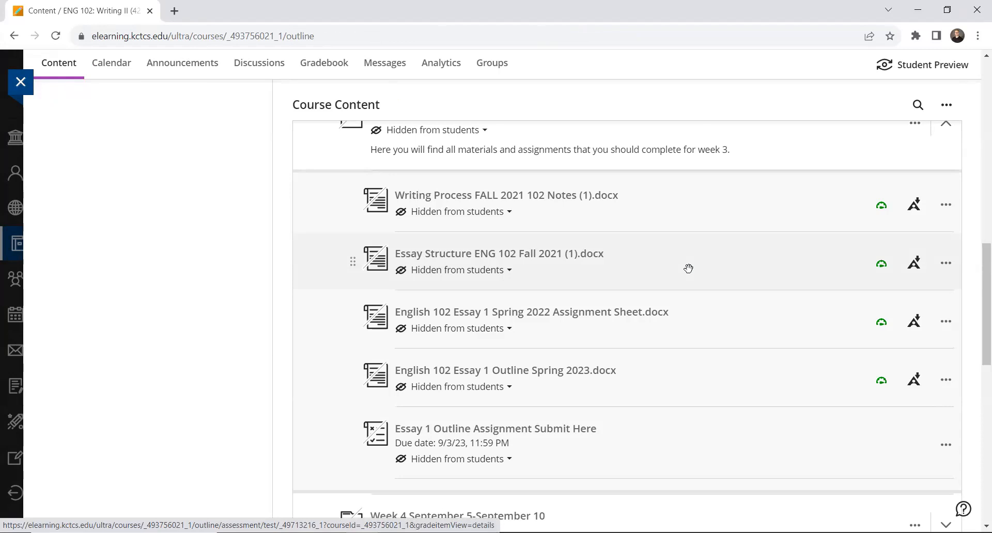
mouse_move(590, 324)
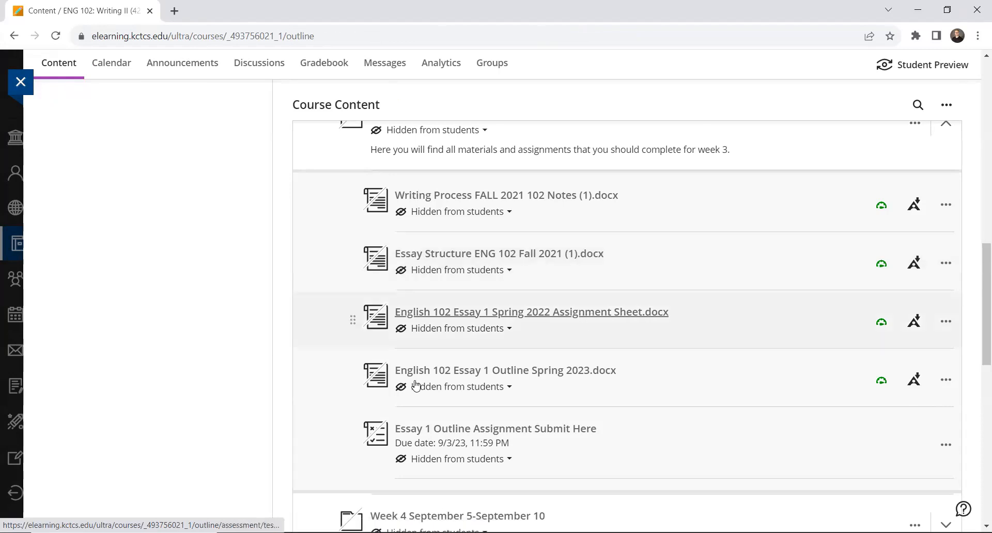
mouse_move(592, 379)
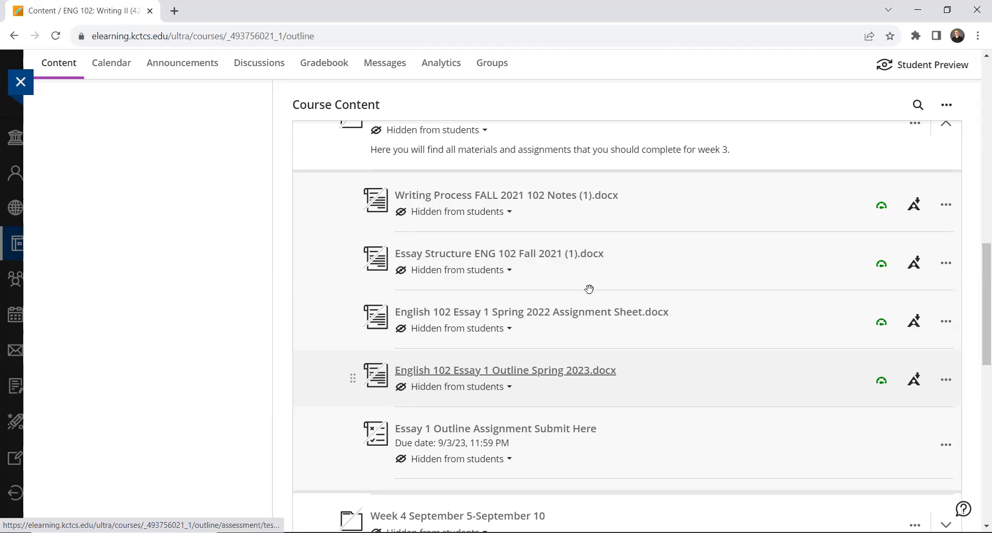
mouse_move(715, 118)
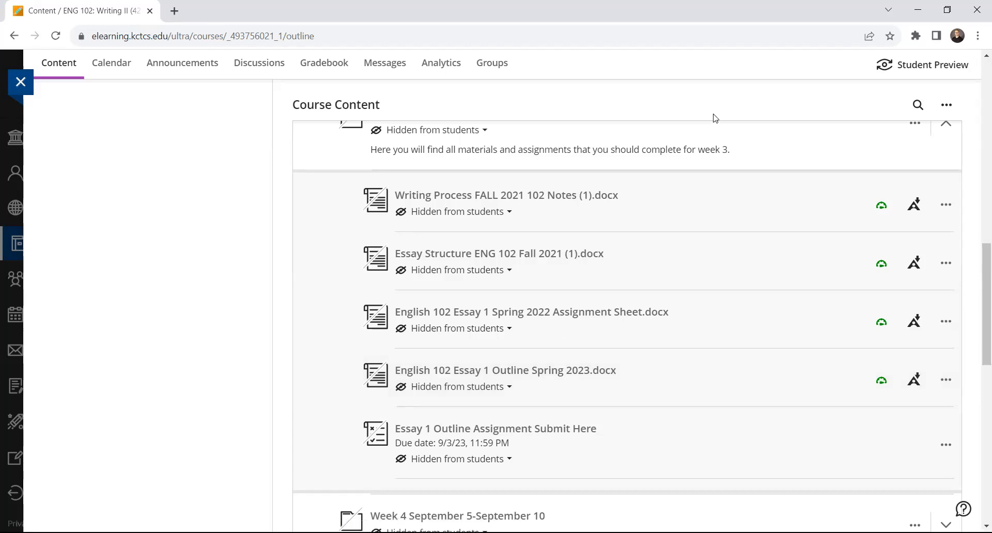